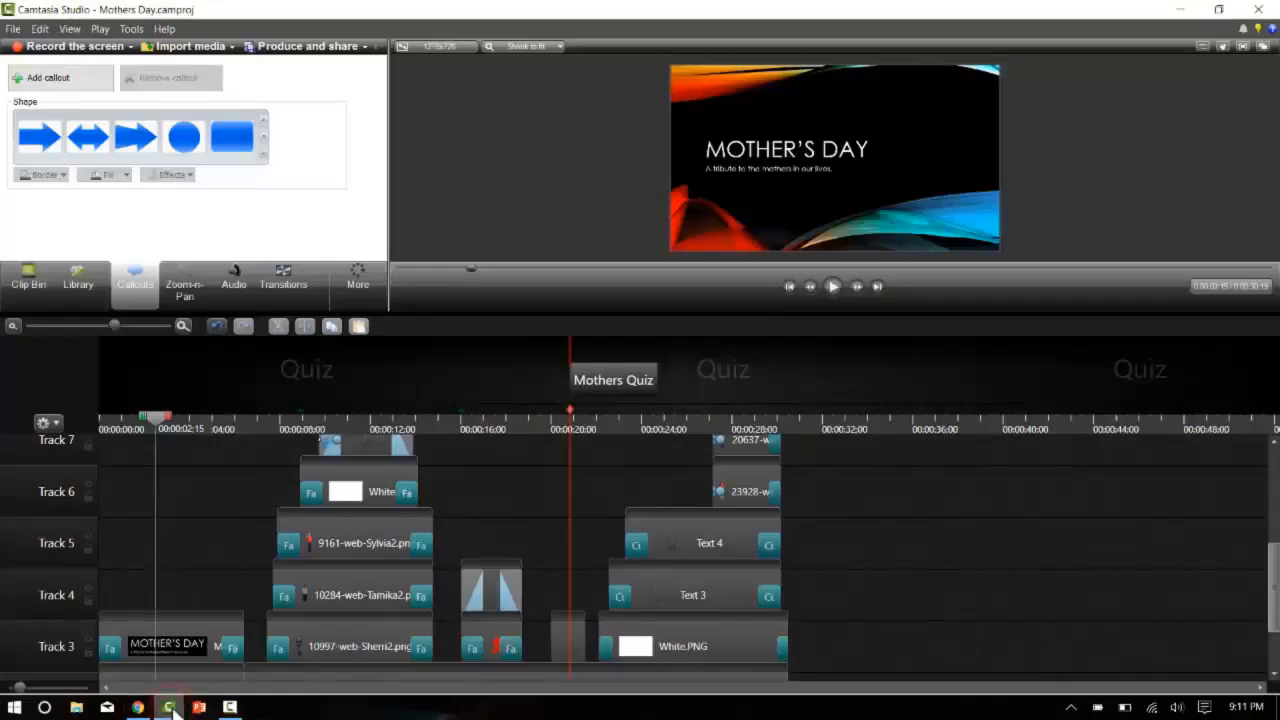
mouse_move(276, 700)
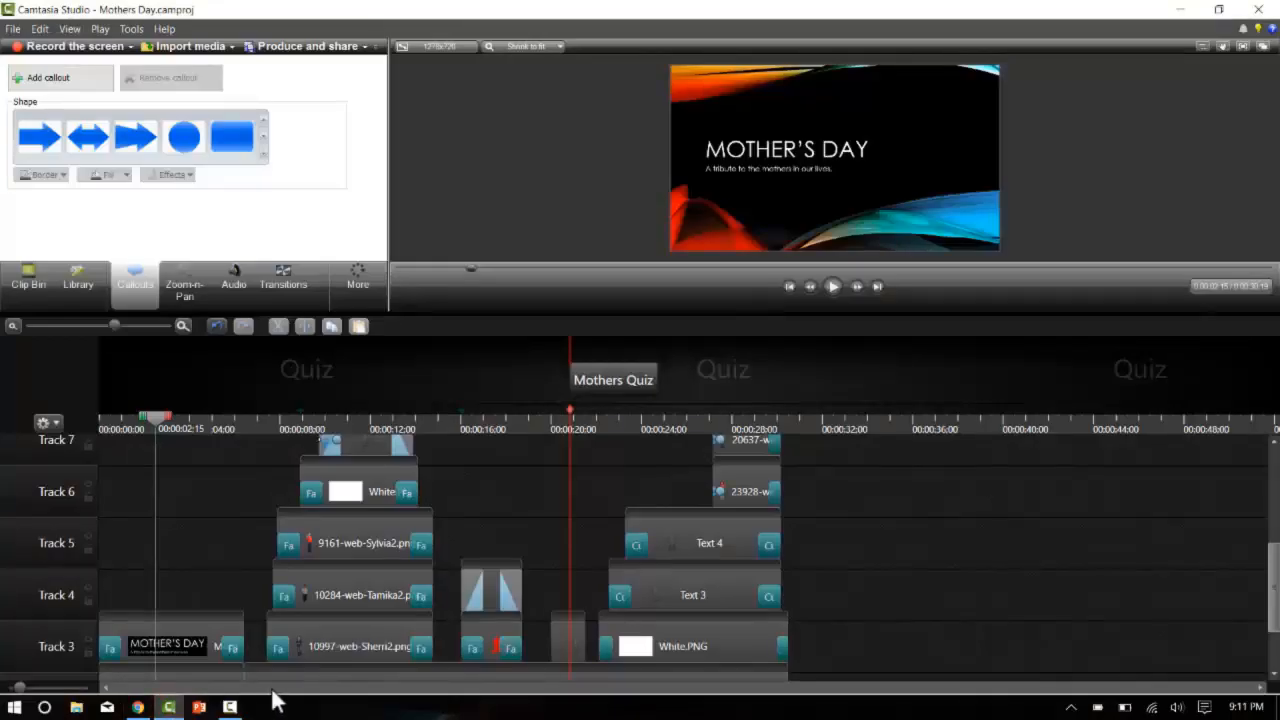
mouse_move(178, 660)
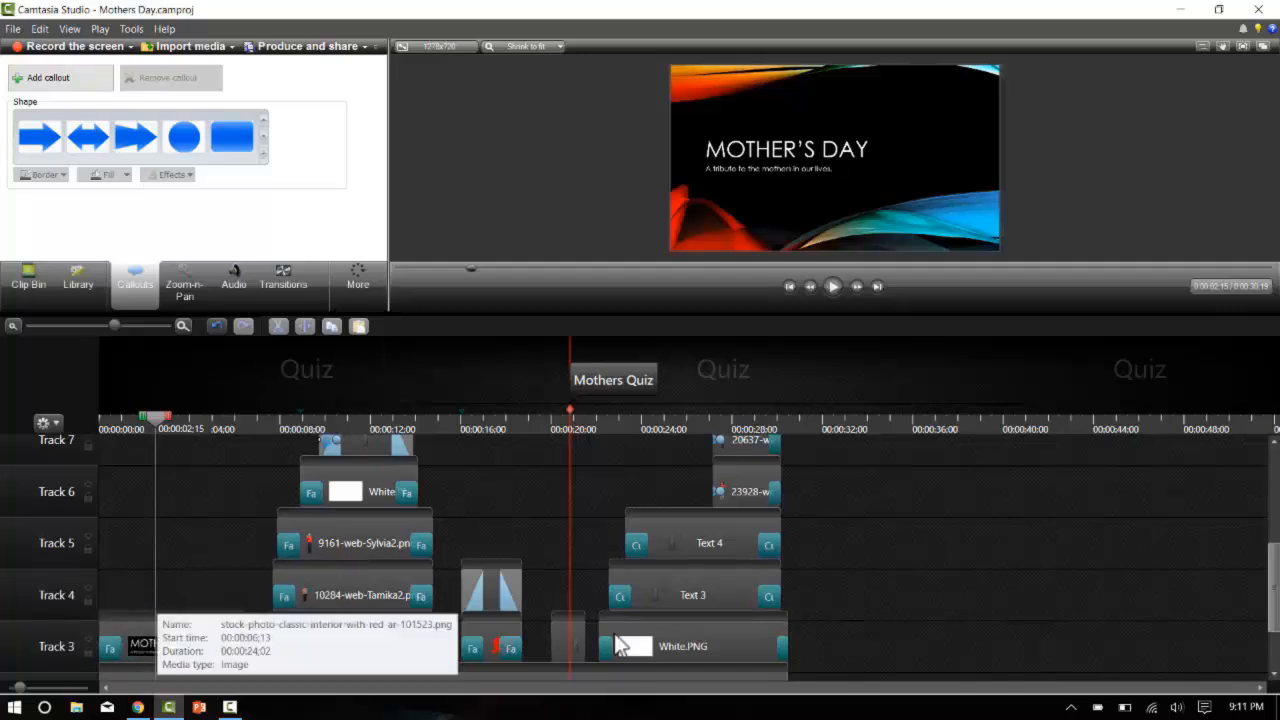
mouse_move(600, 464)
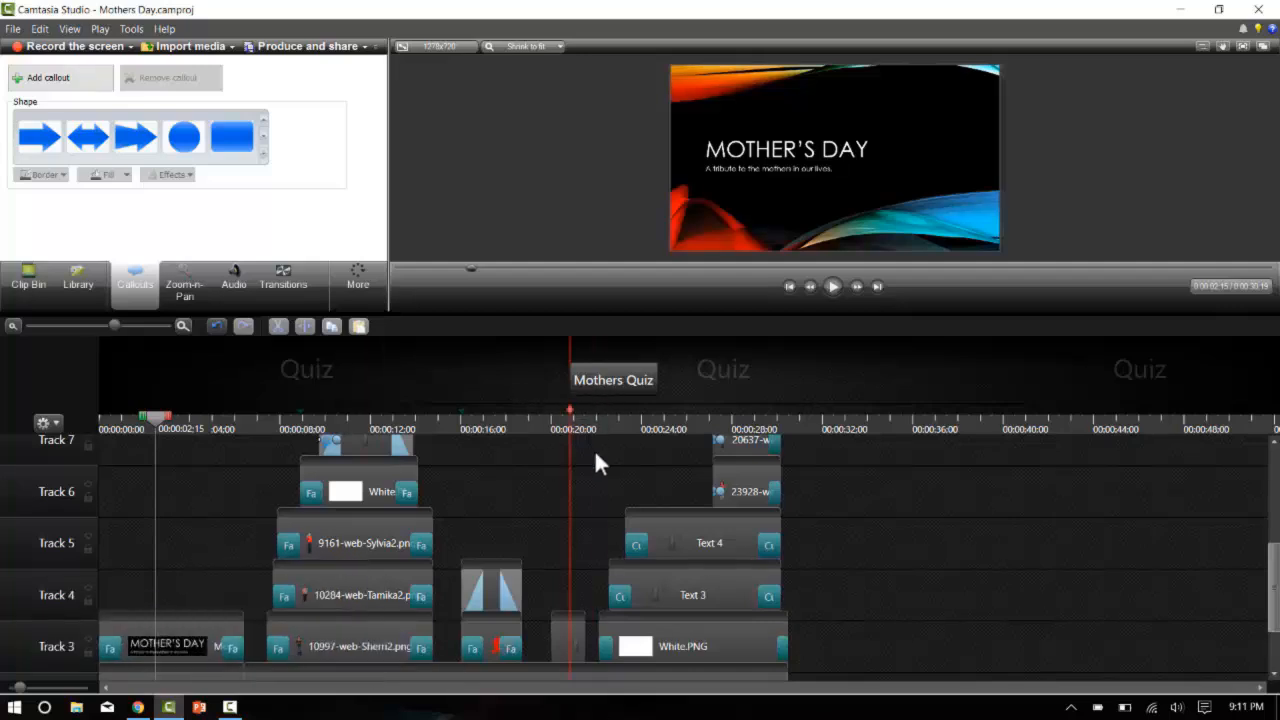
mouse_move(612, 468)
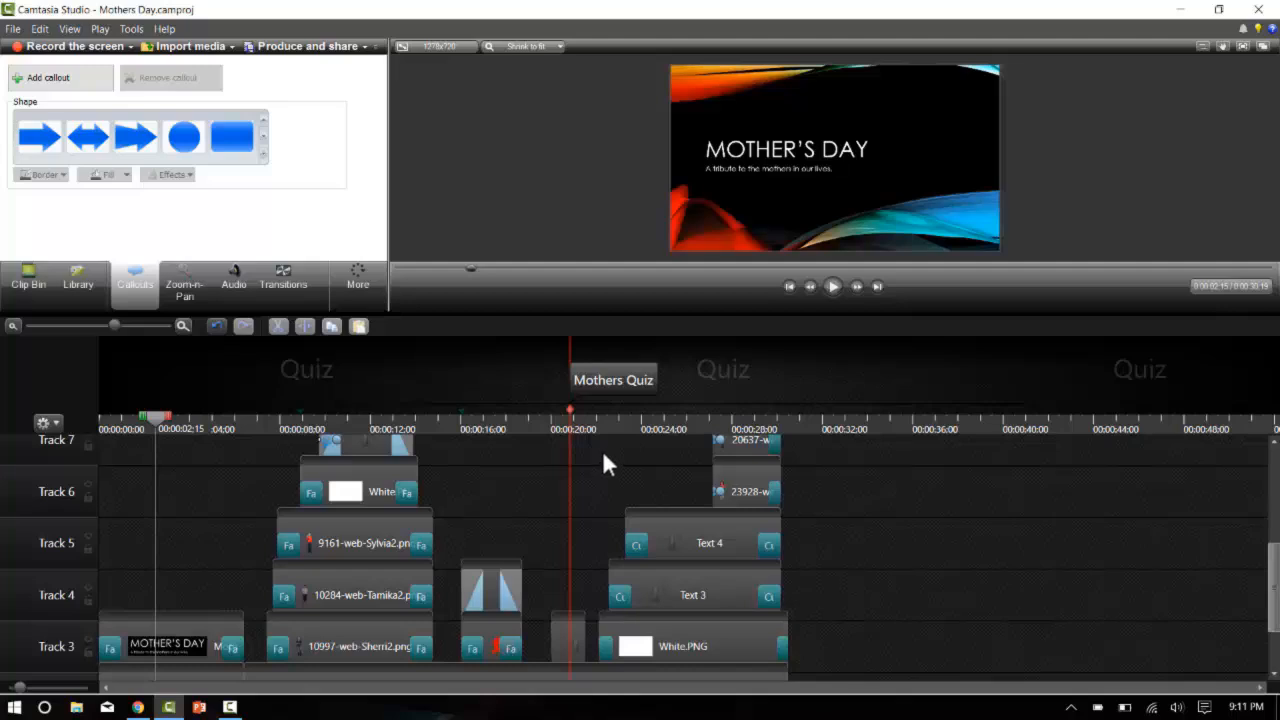
mouse_move(524, 476)
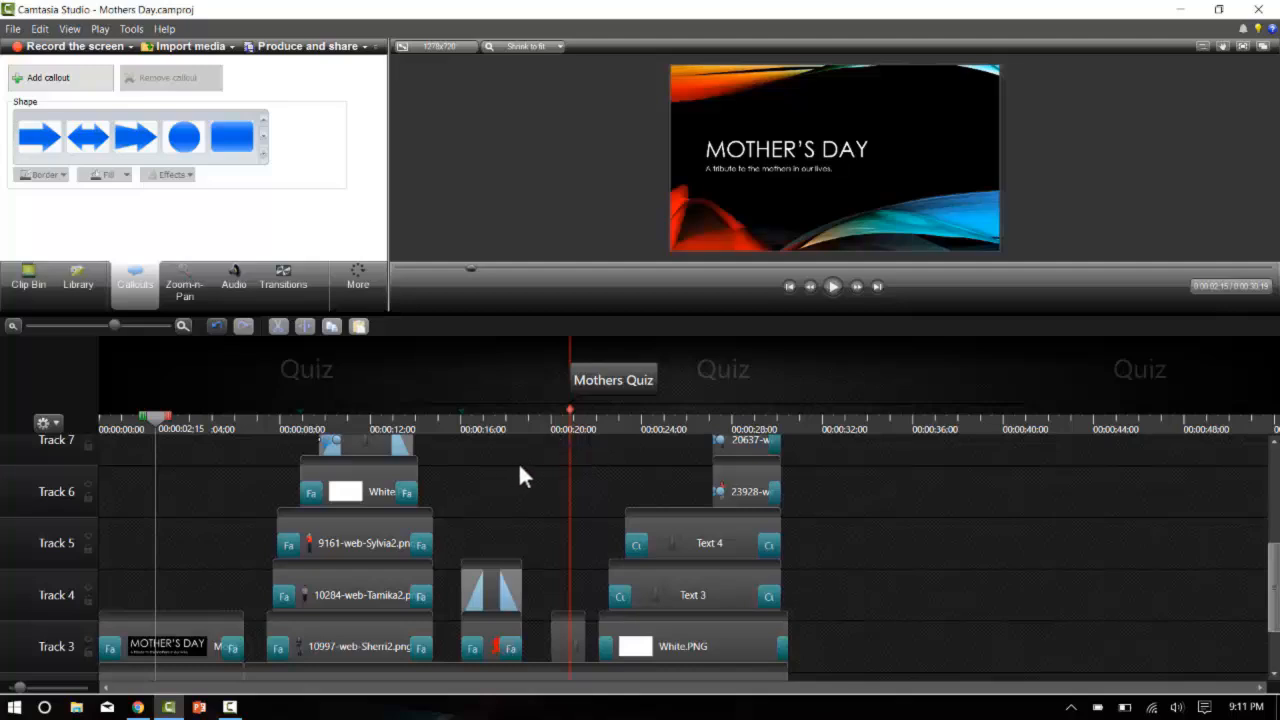
mouse_move(944, 650)
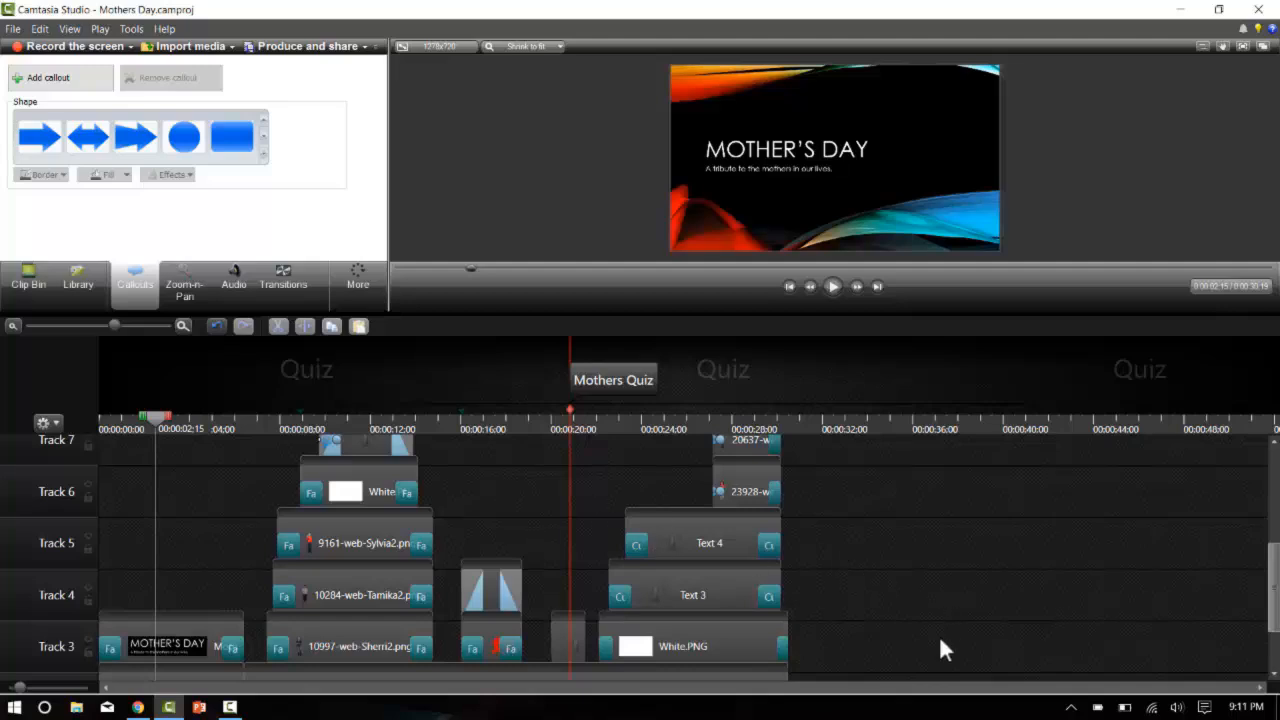
mouse_move(622, 576)
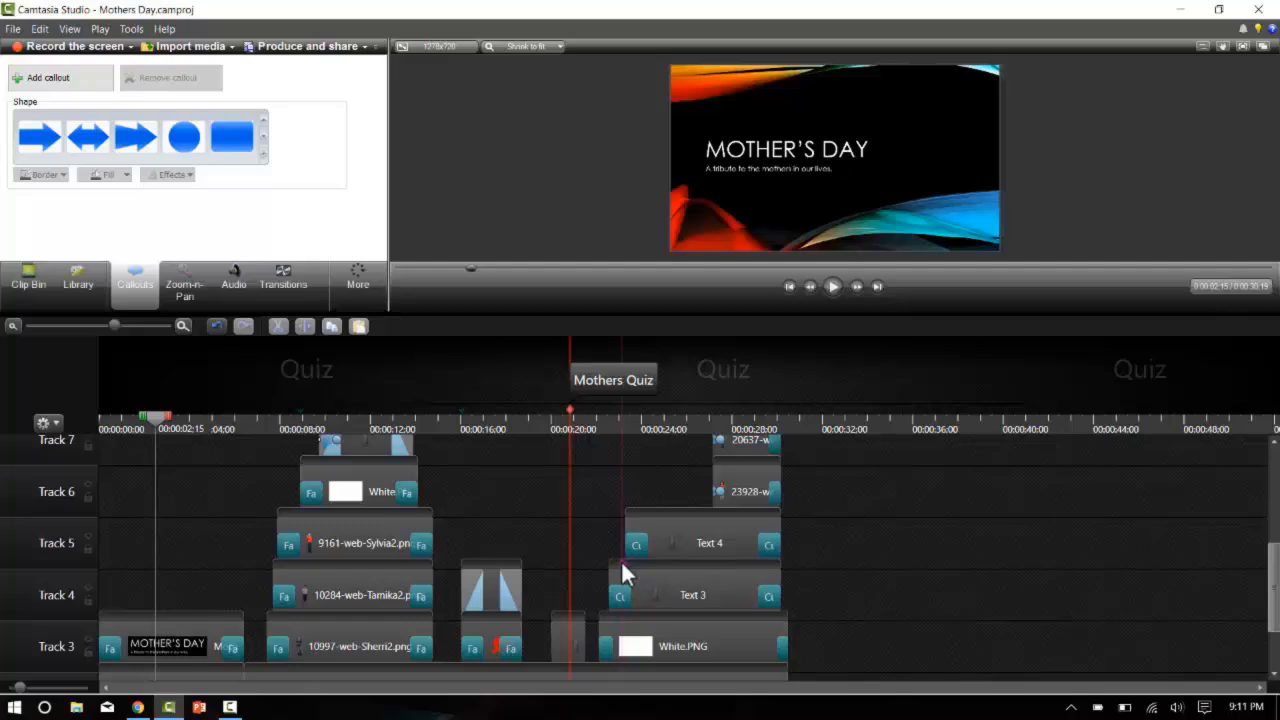
mouse_move(616, 570)
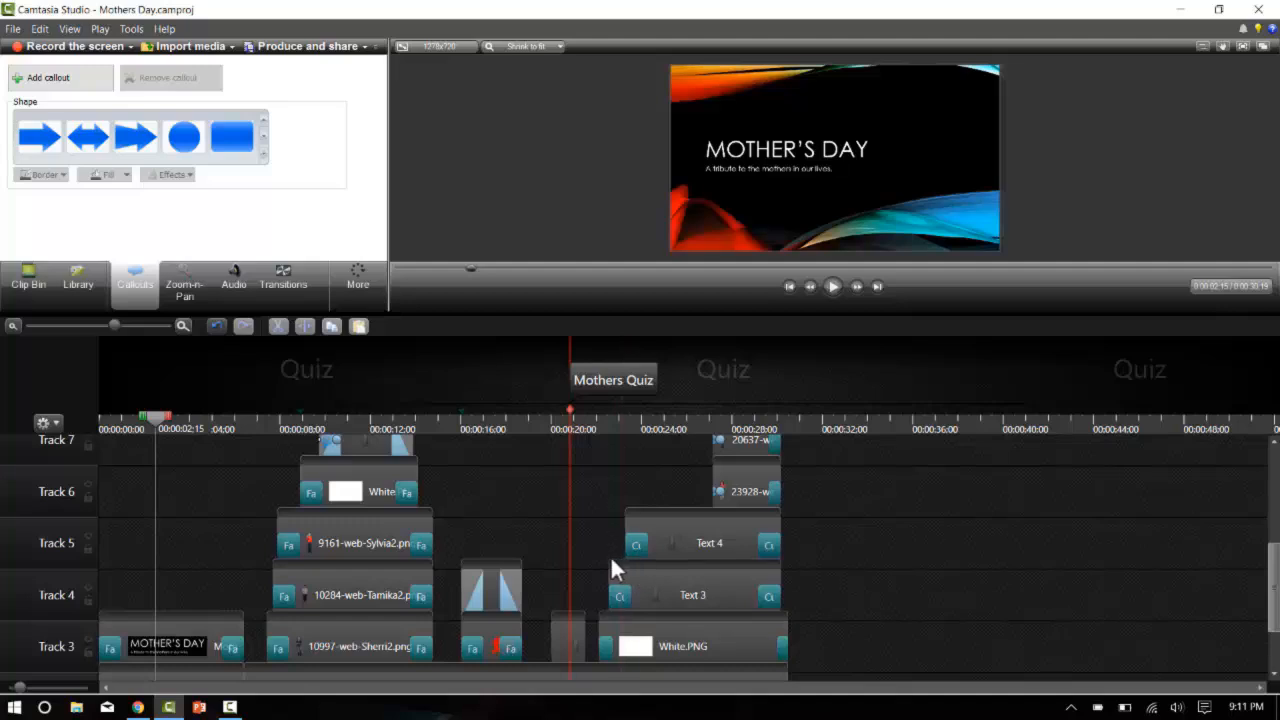
mouse_move(580, 568)
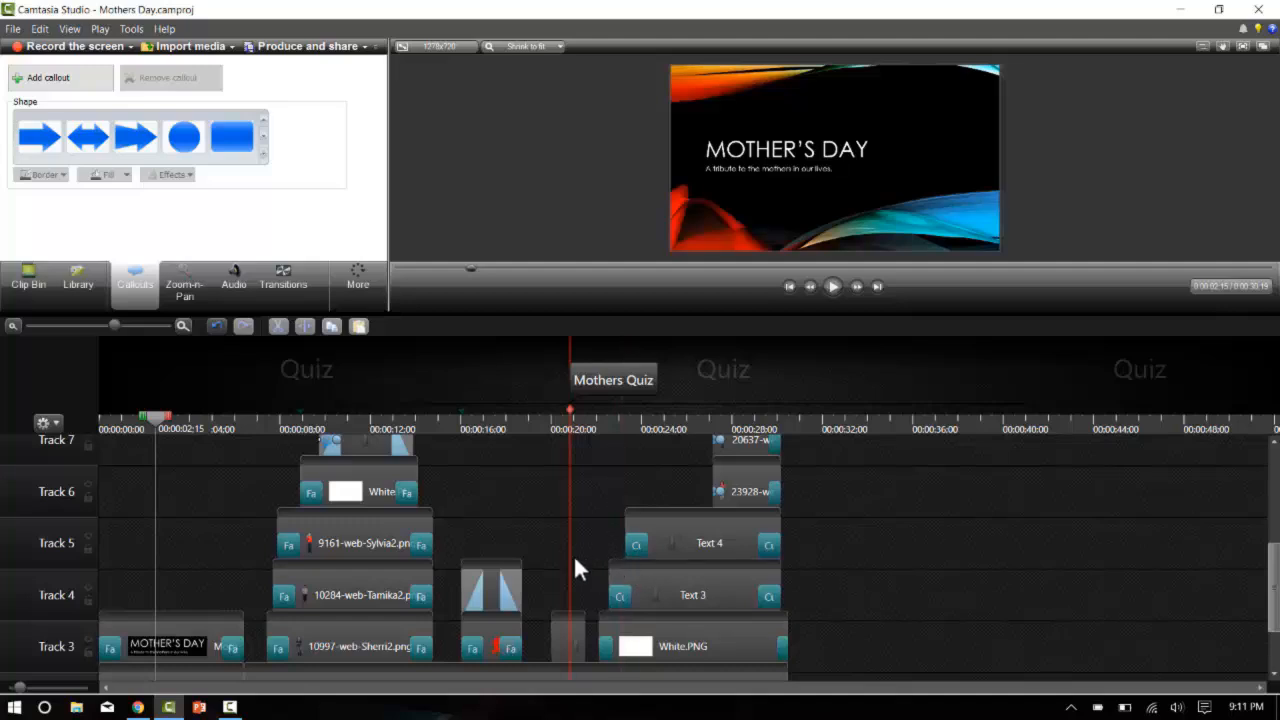
mouse_move(290, 578)
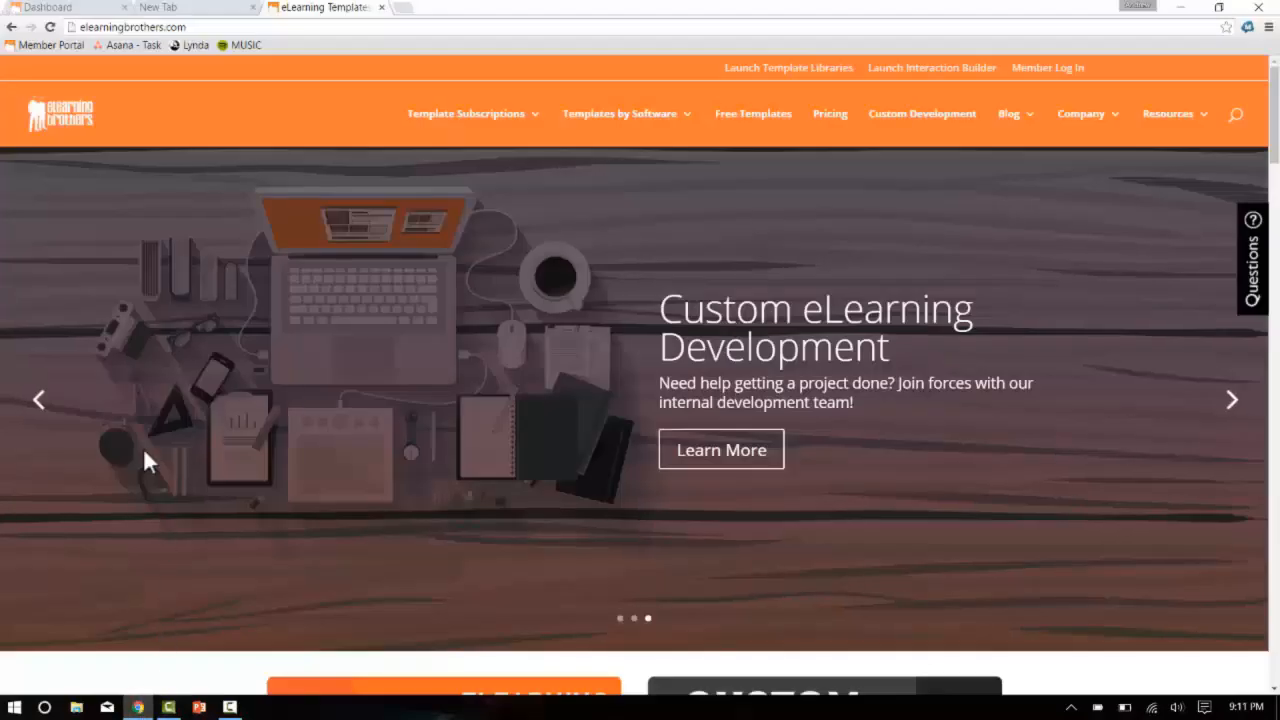
- Launch Interaction Builder from the member dashboard and show My Saved Files with the Mothers Day Ladder
left_click(60, 8)
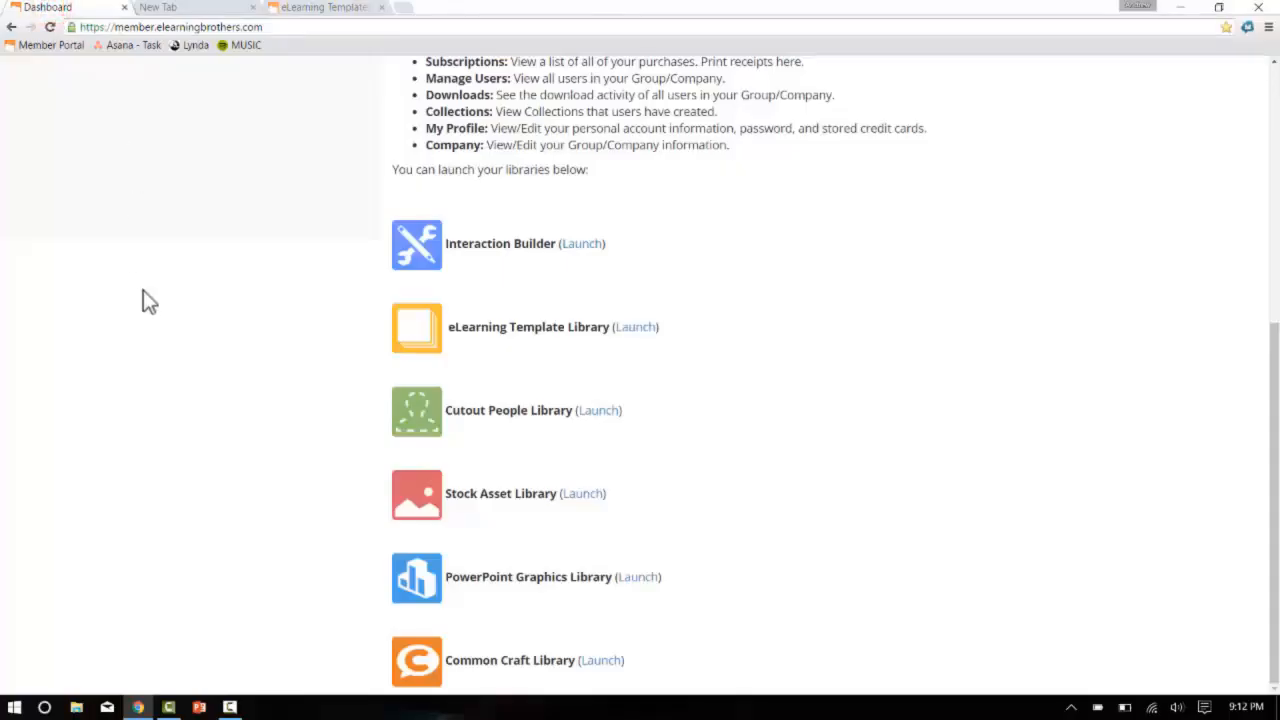
mouse_move(316, 310)
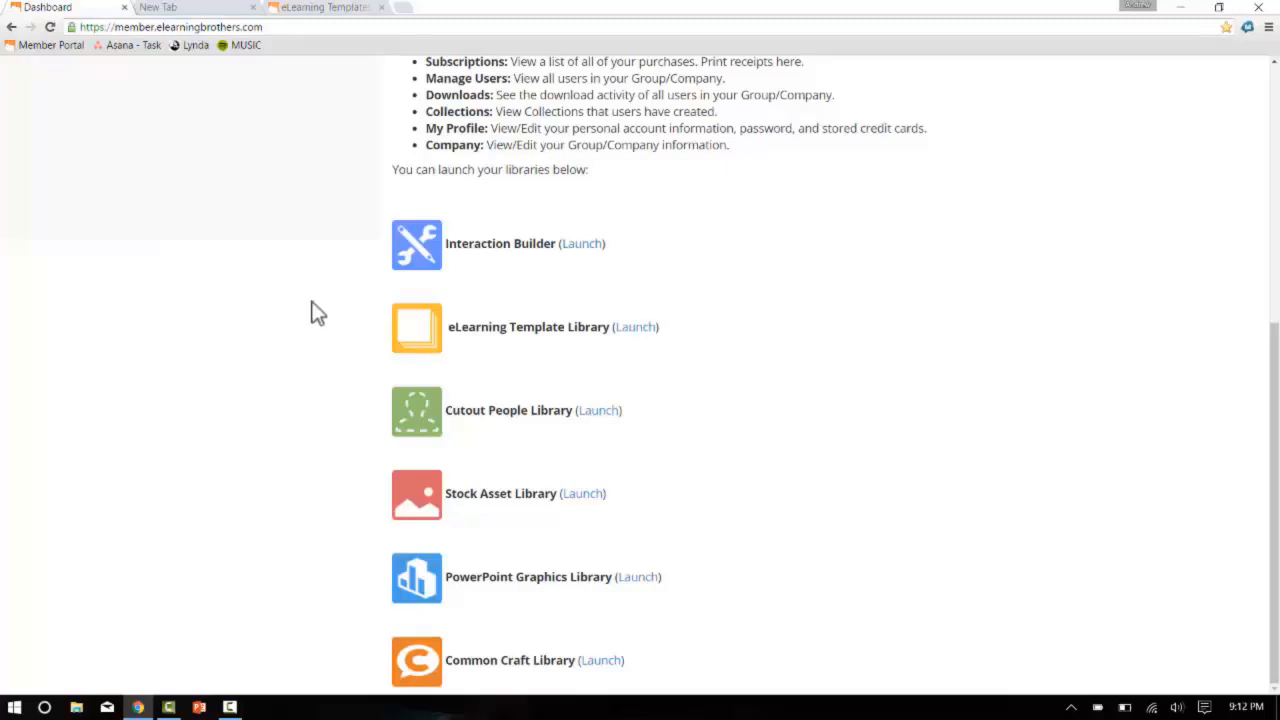
left_click(580, 244)
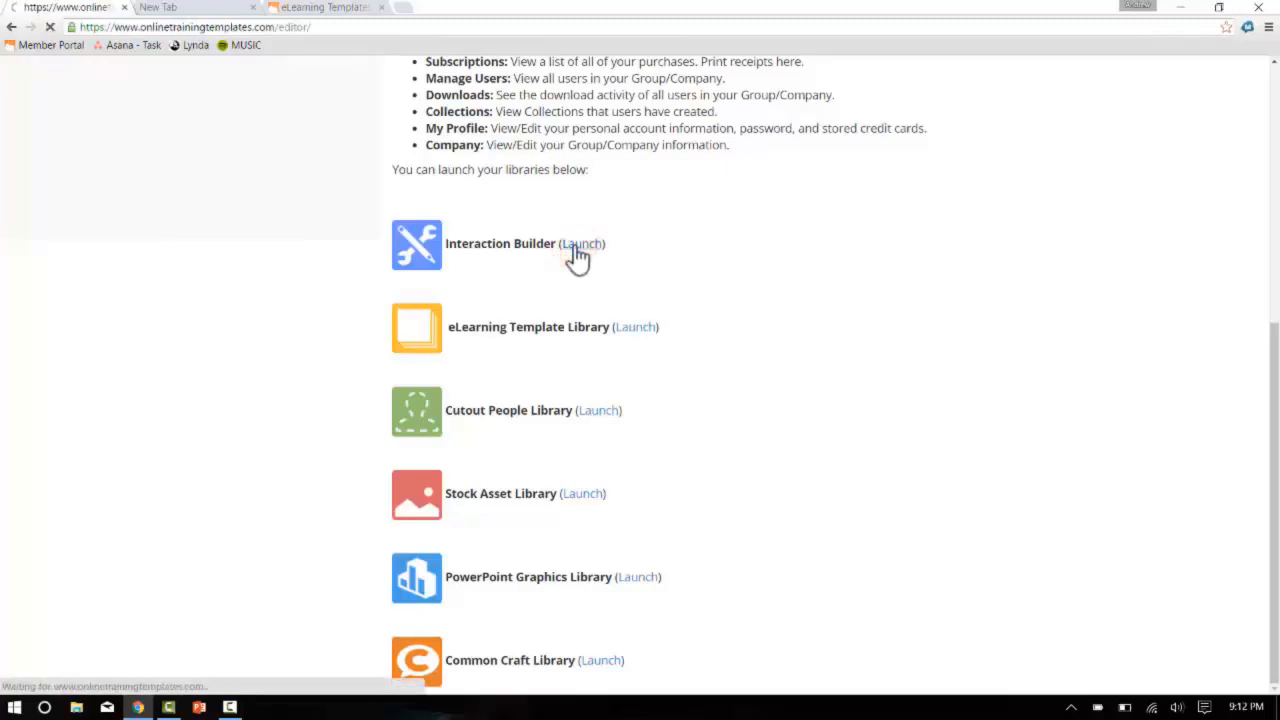
left_click(582, 244)
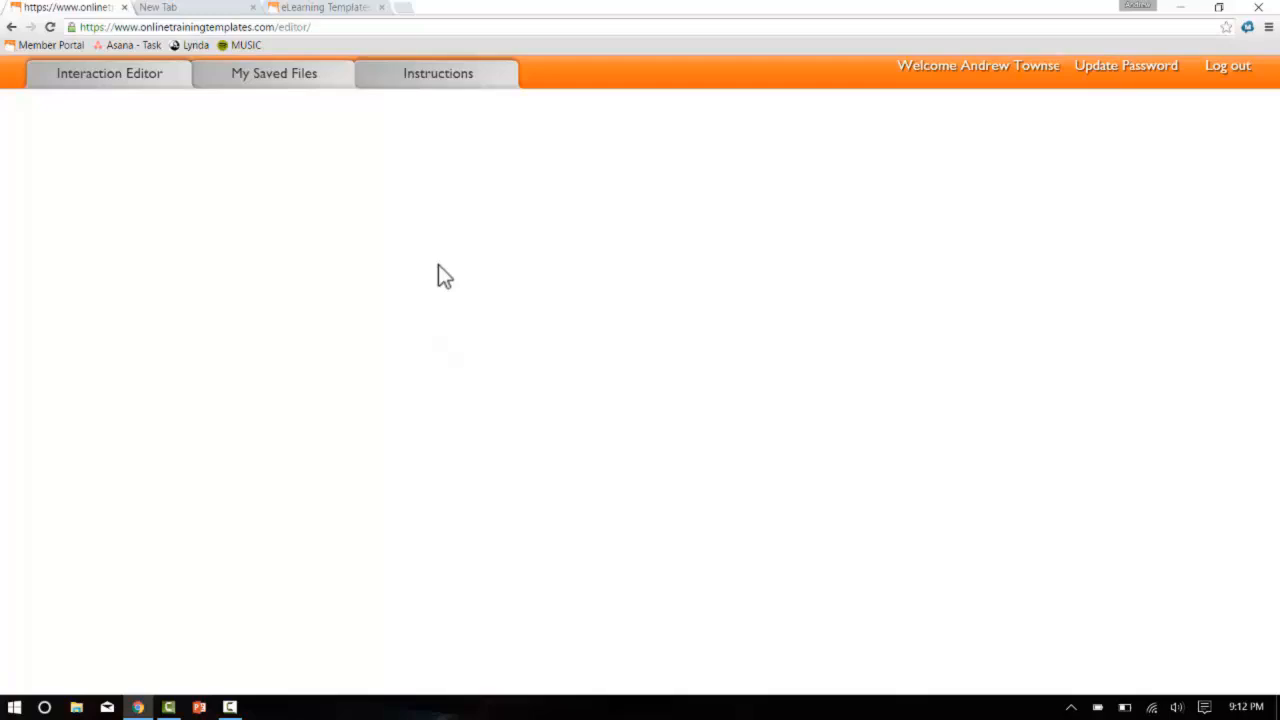
left_click(274, 72)
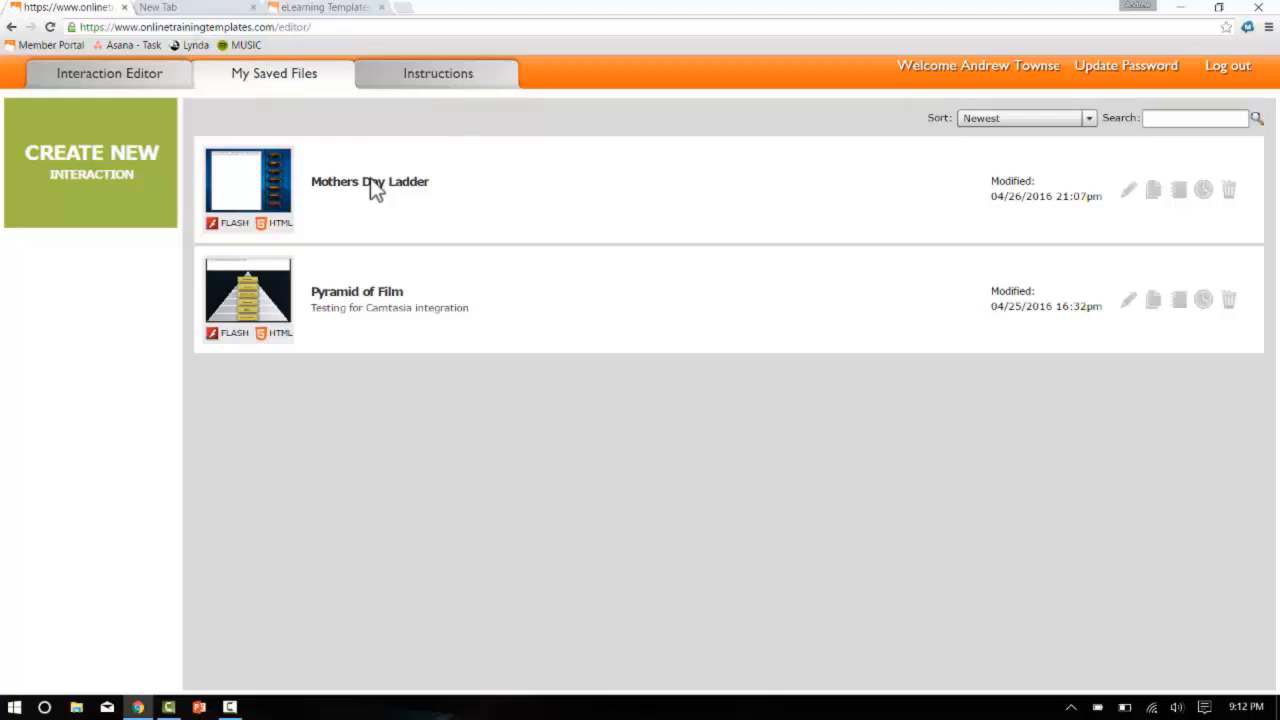
mouse_move(788, 588)
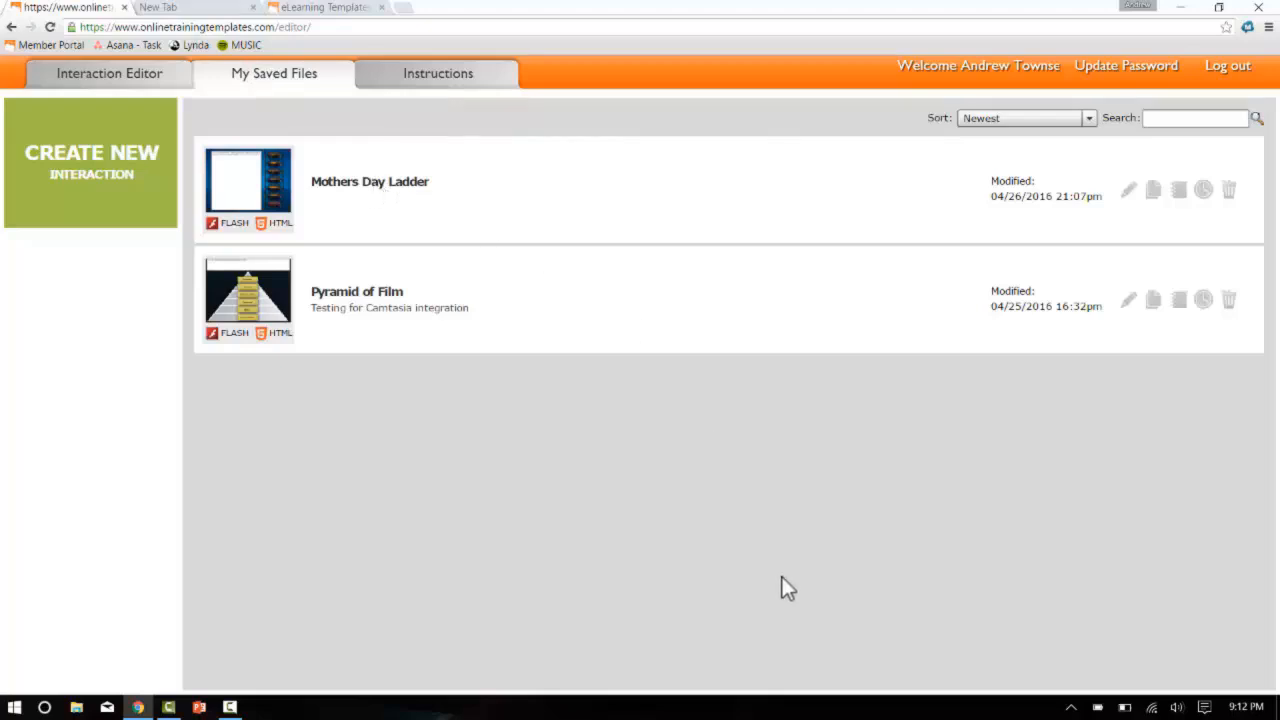
mouse_move(720, 504)
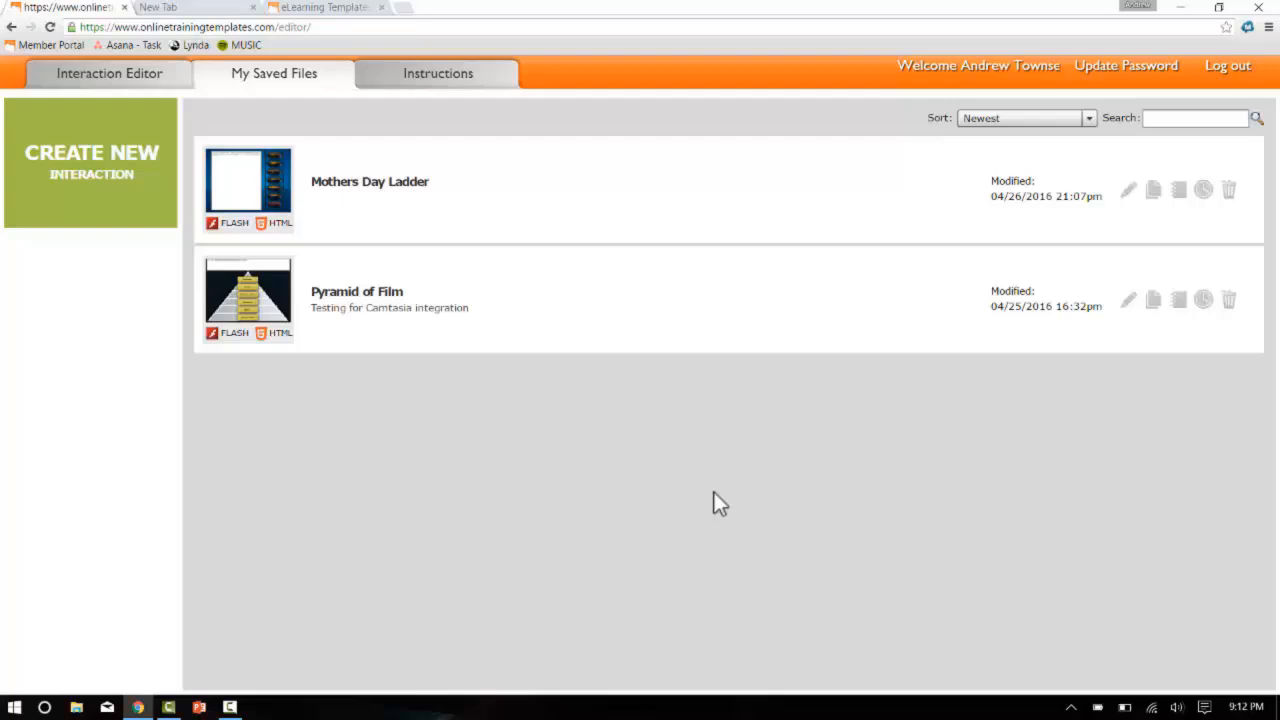
mouse_move(248, 190)
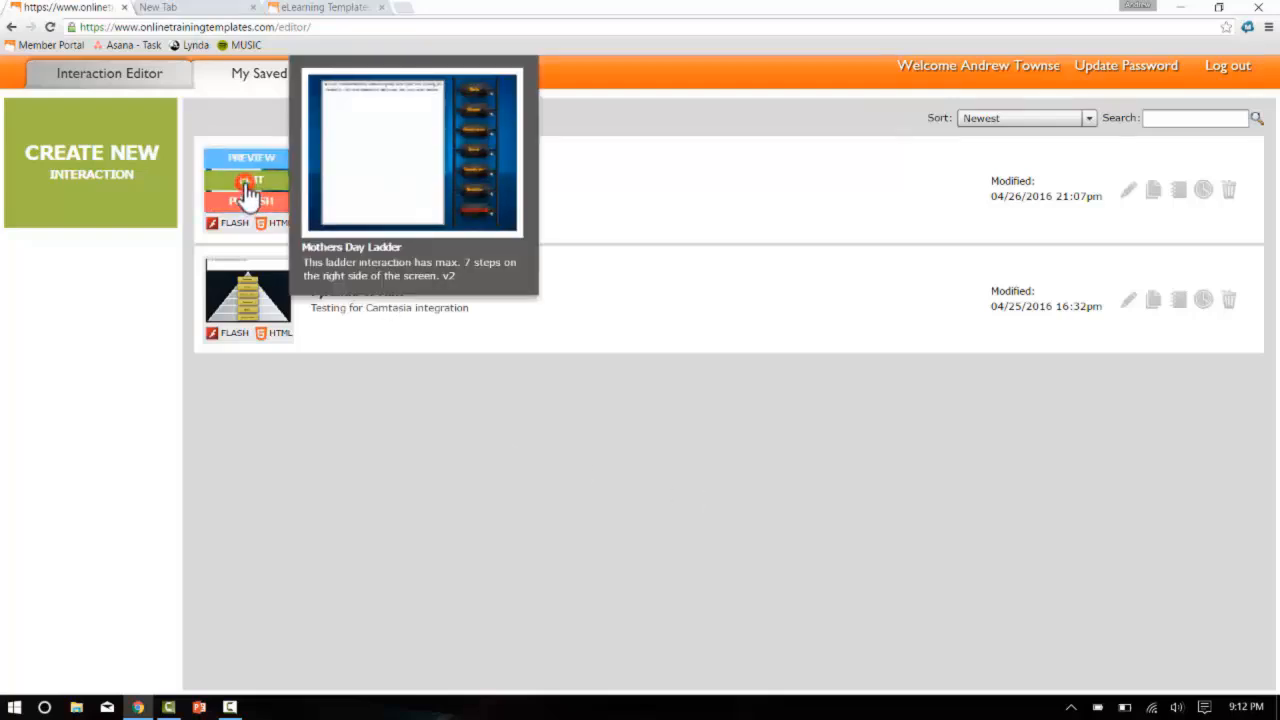
- Preview the Mothers Day Ladder and select the Gaia rung to show her text and picture
left_click(248, 190)
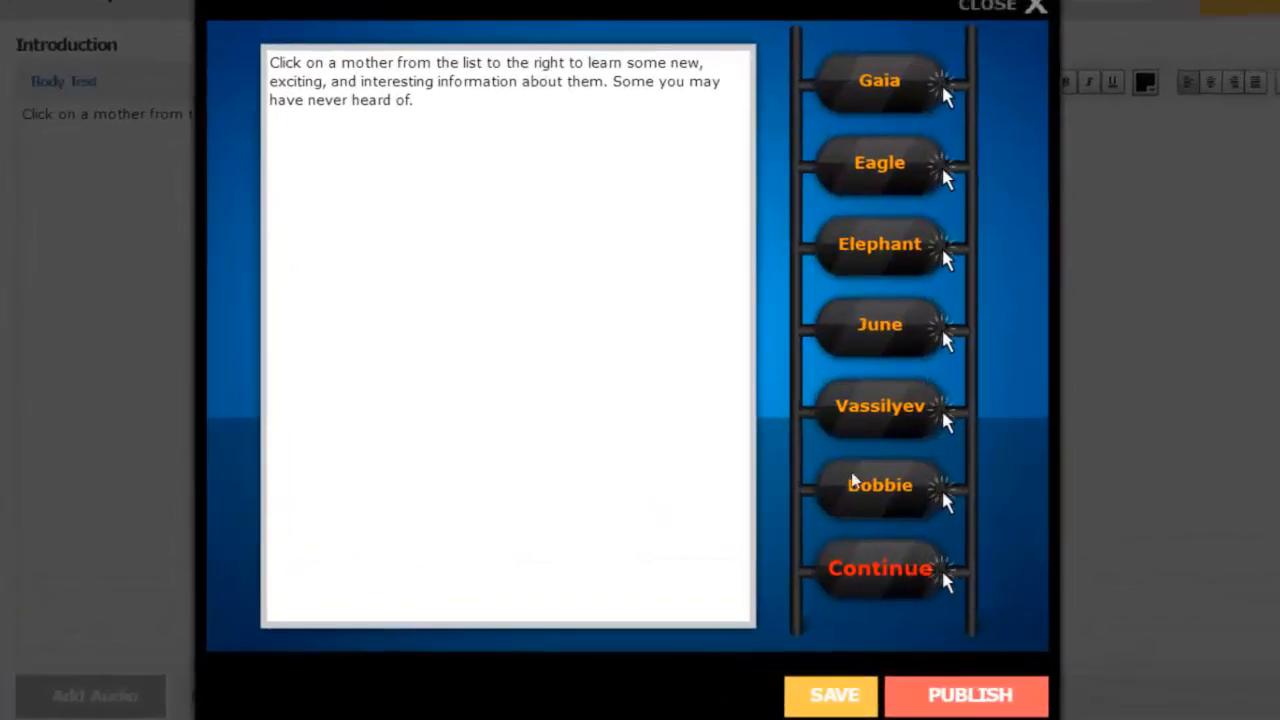
mouse_move(920, 388)
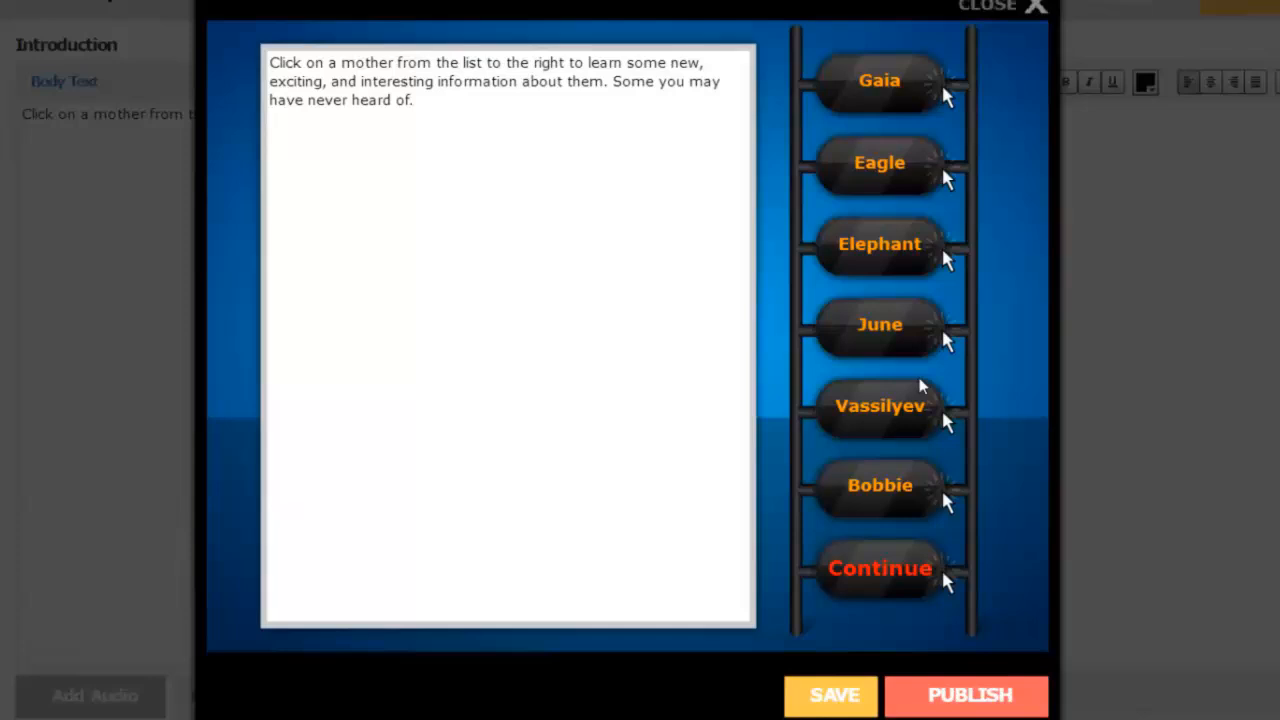
left_click(880, 80)
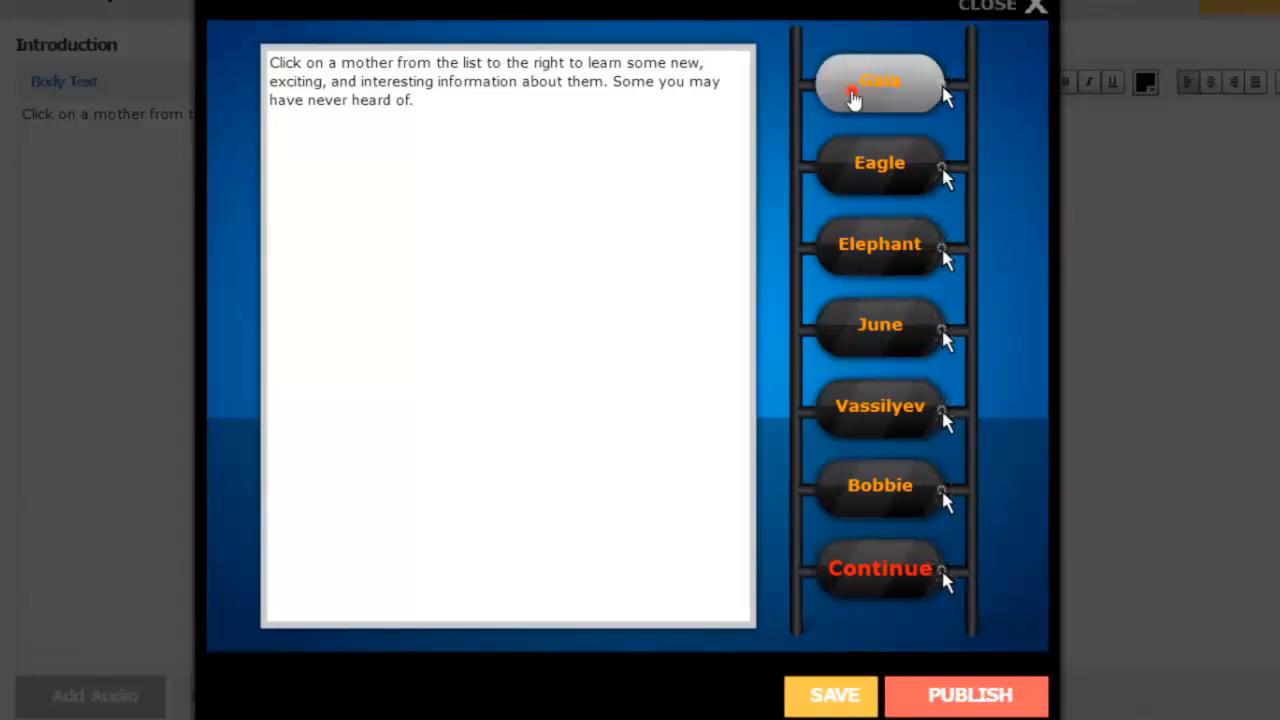
left_click(880, 82)
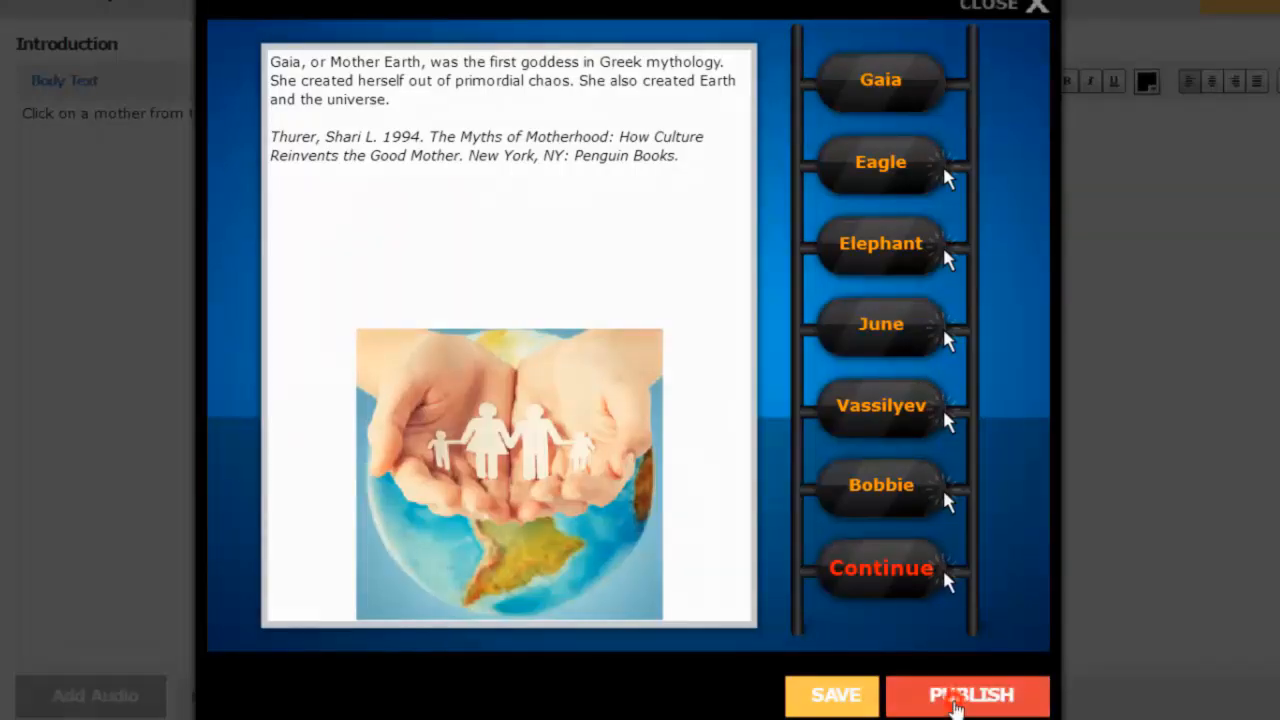
- Publish the ladder interaction as a shareable link to obtain its share URL
left_click(966, 696)
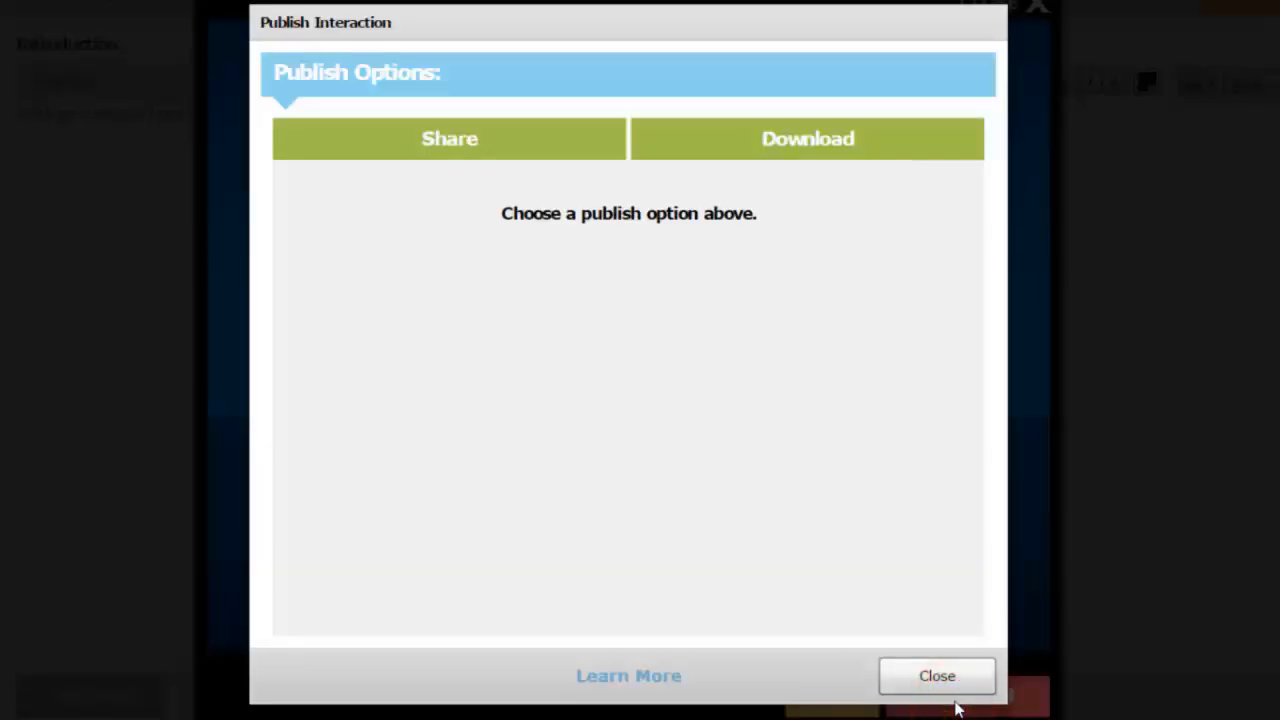
mouse_move(668, 534)
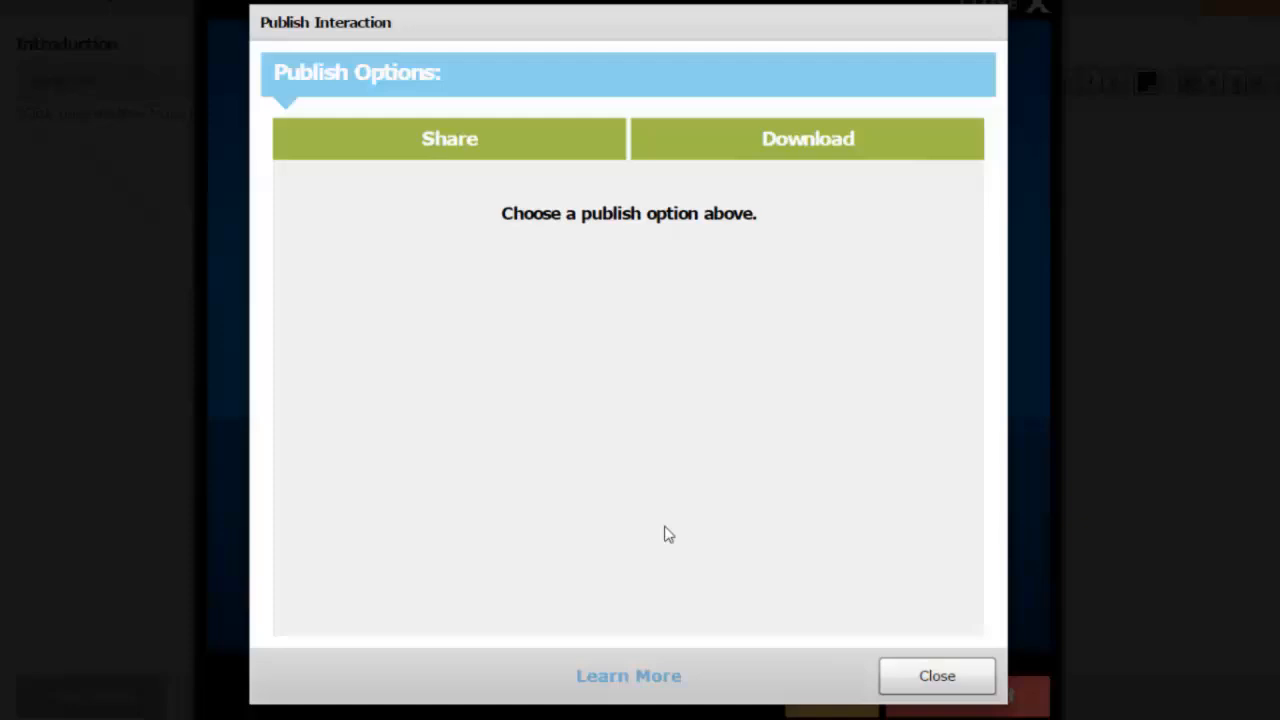
mouse_move(534, 326)
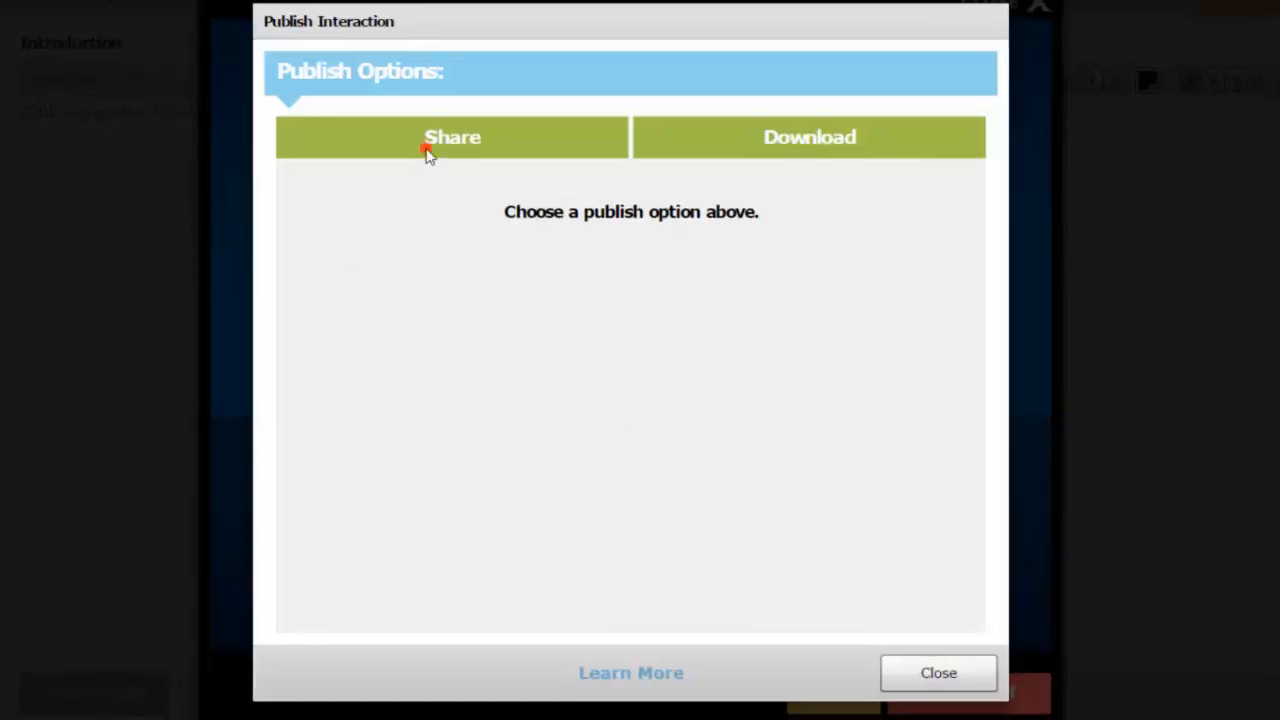
left_click(452, 136)
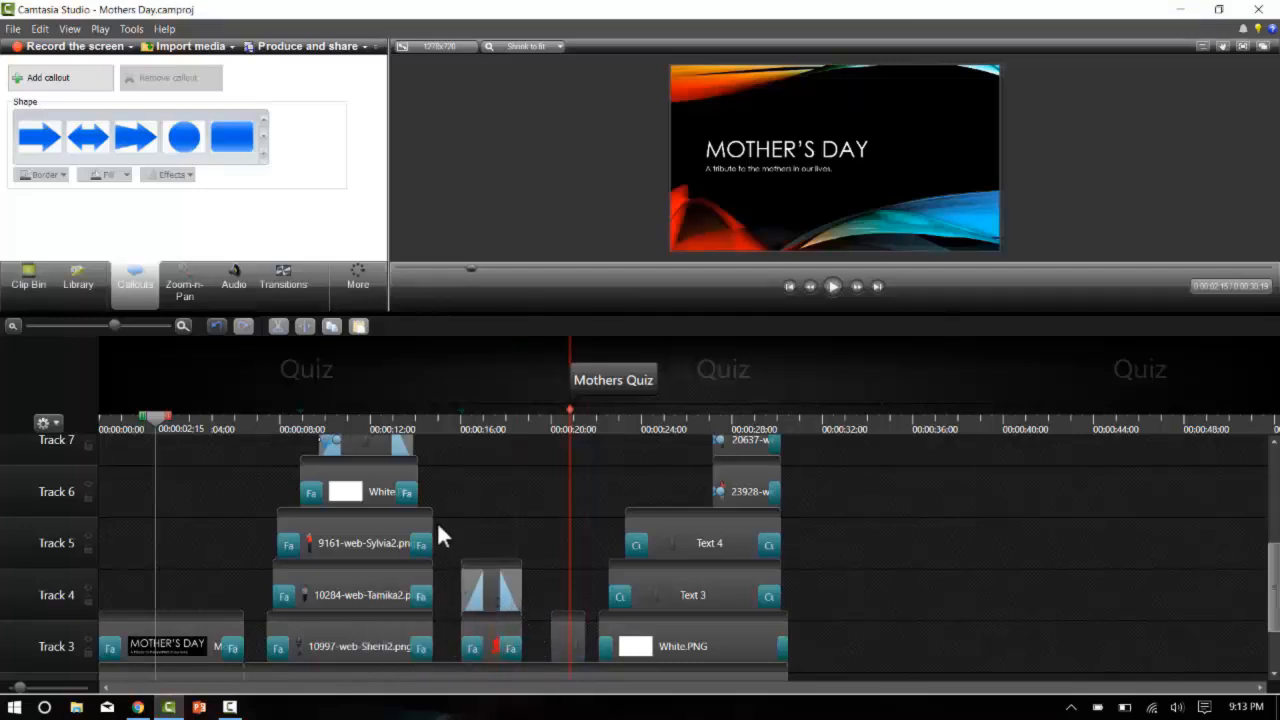
- Move the playhead to the MOM heart scene near 17 seconds and select its trivia callout
left_click(490, 418)
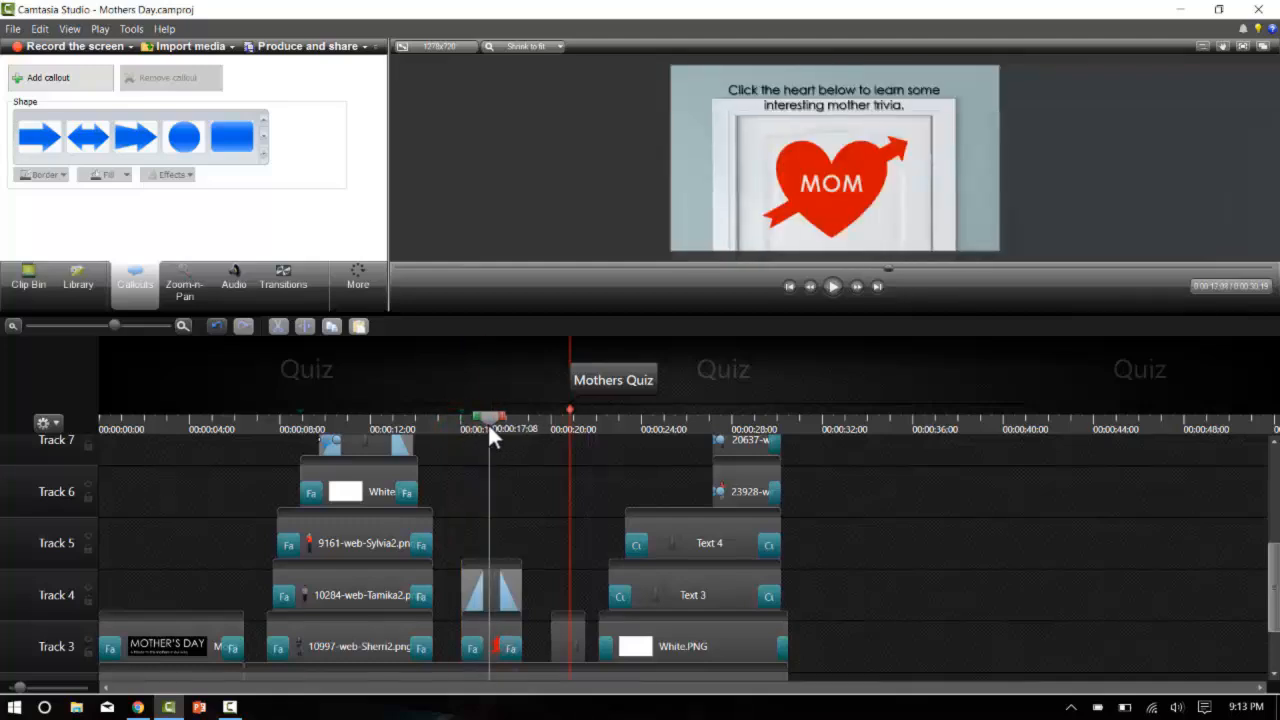
left_click(498, 420)
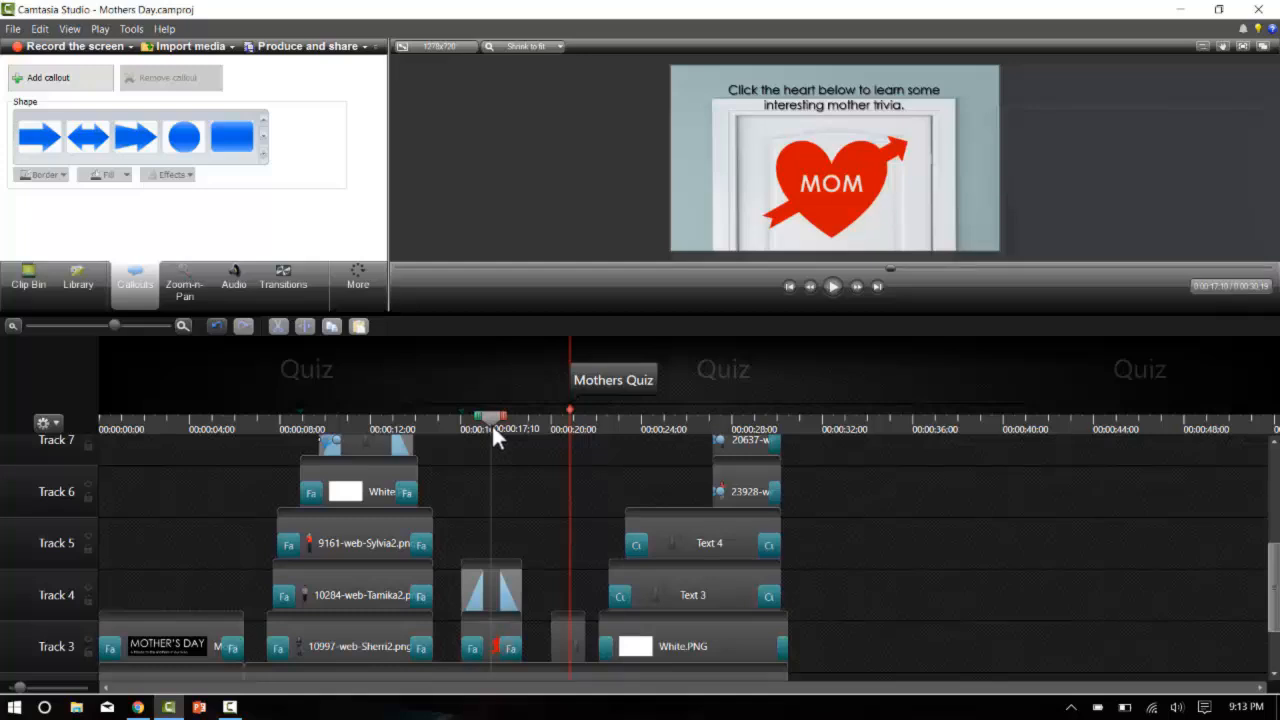
mouse_move(670, 476)
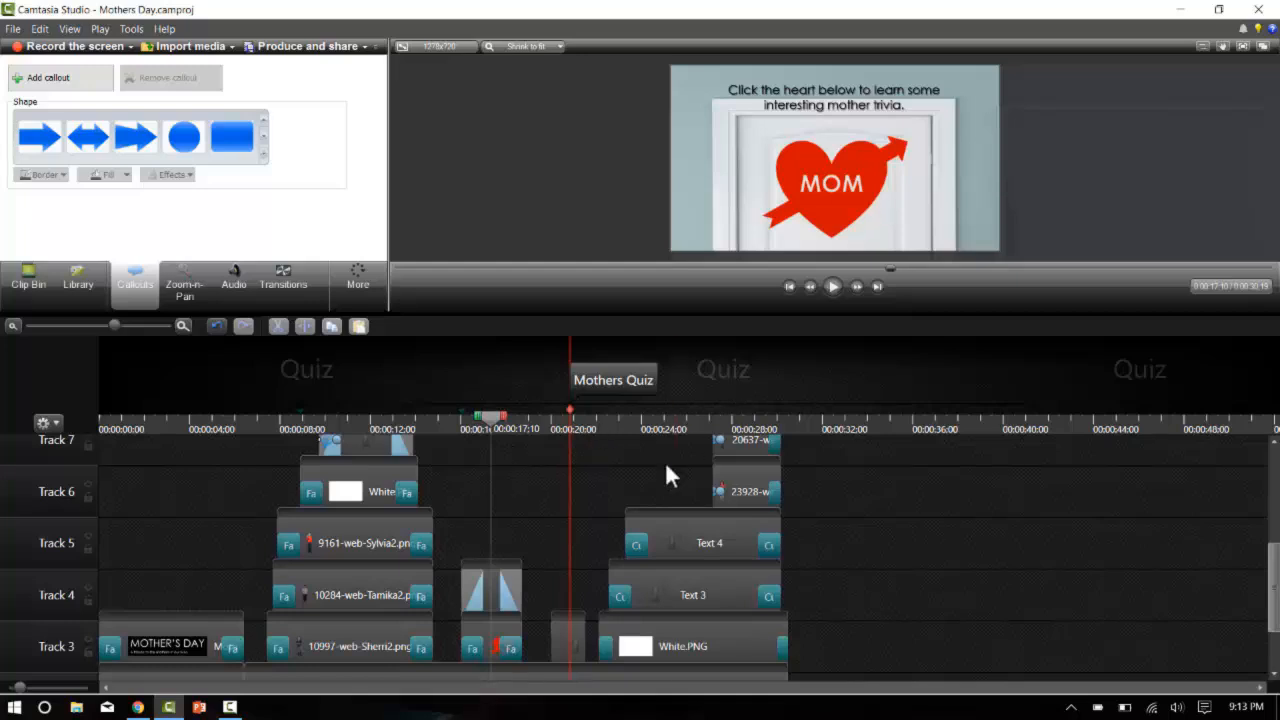
left_click(490, 584)
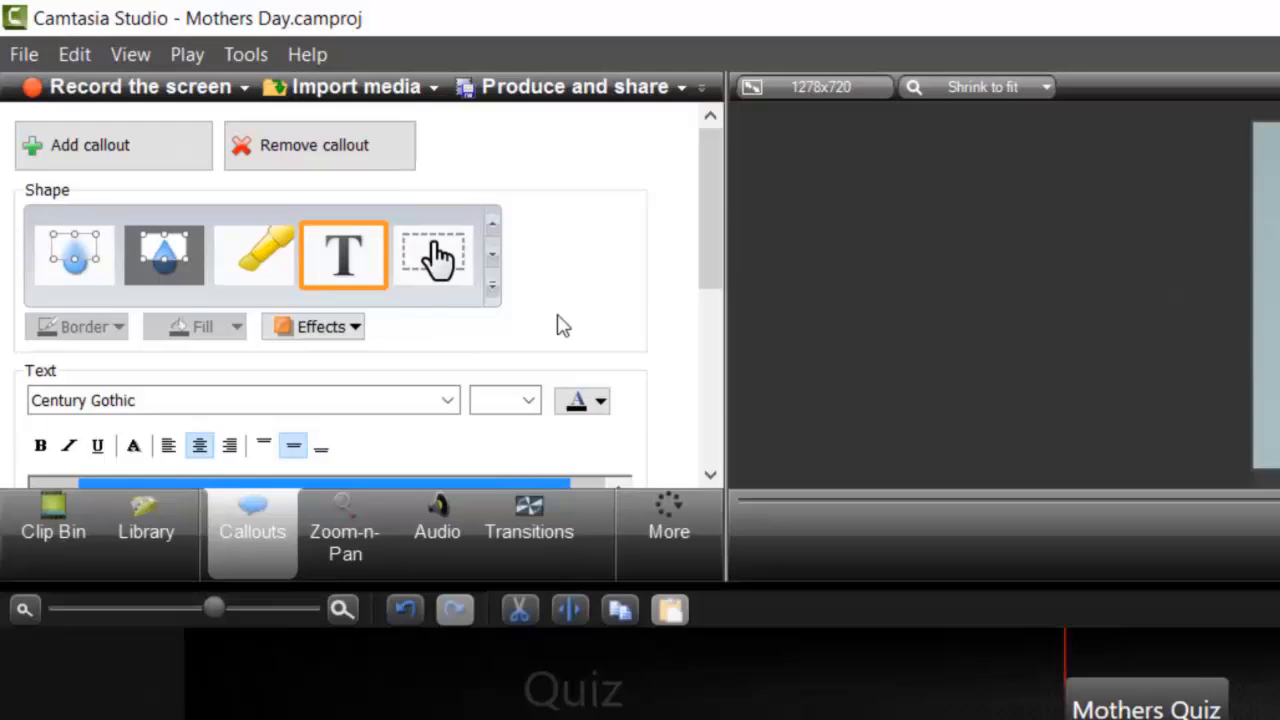
- Make the trivia callout a hotspot with Jump to URL set to the shared interaction address and confirm
scroll("down", 3)
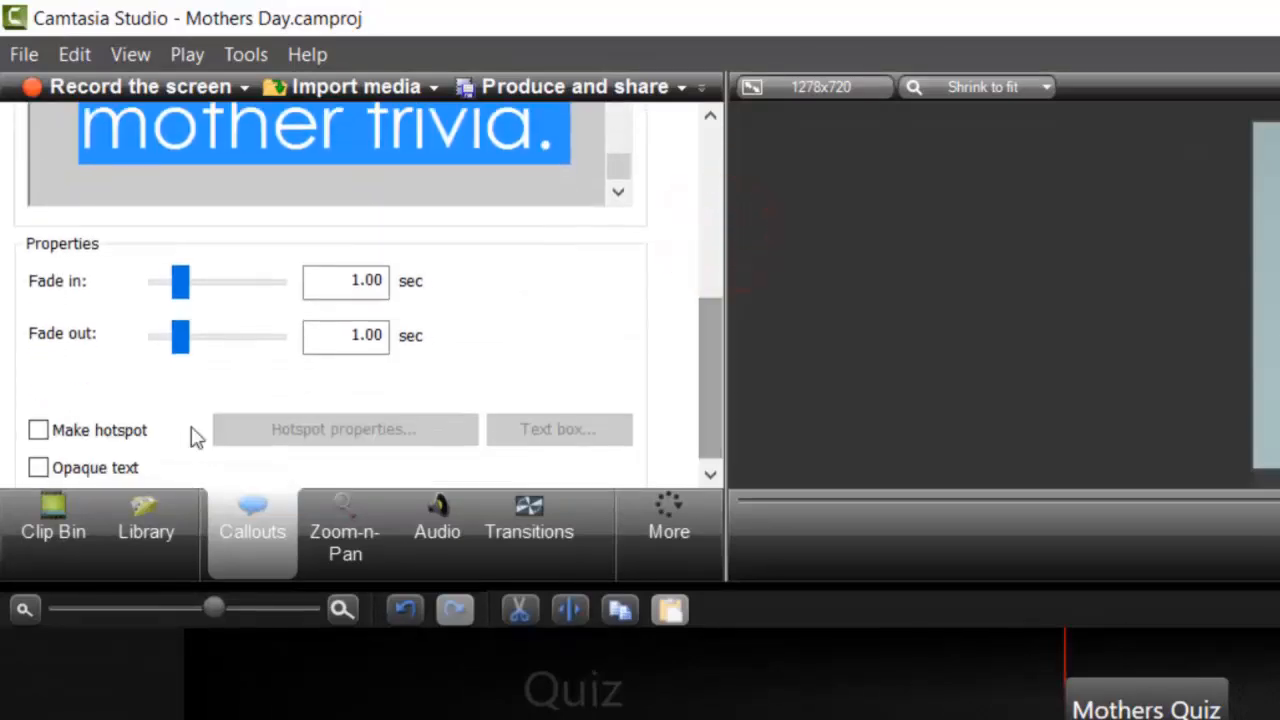
left_click(38, 430)
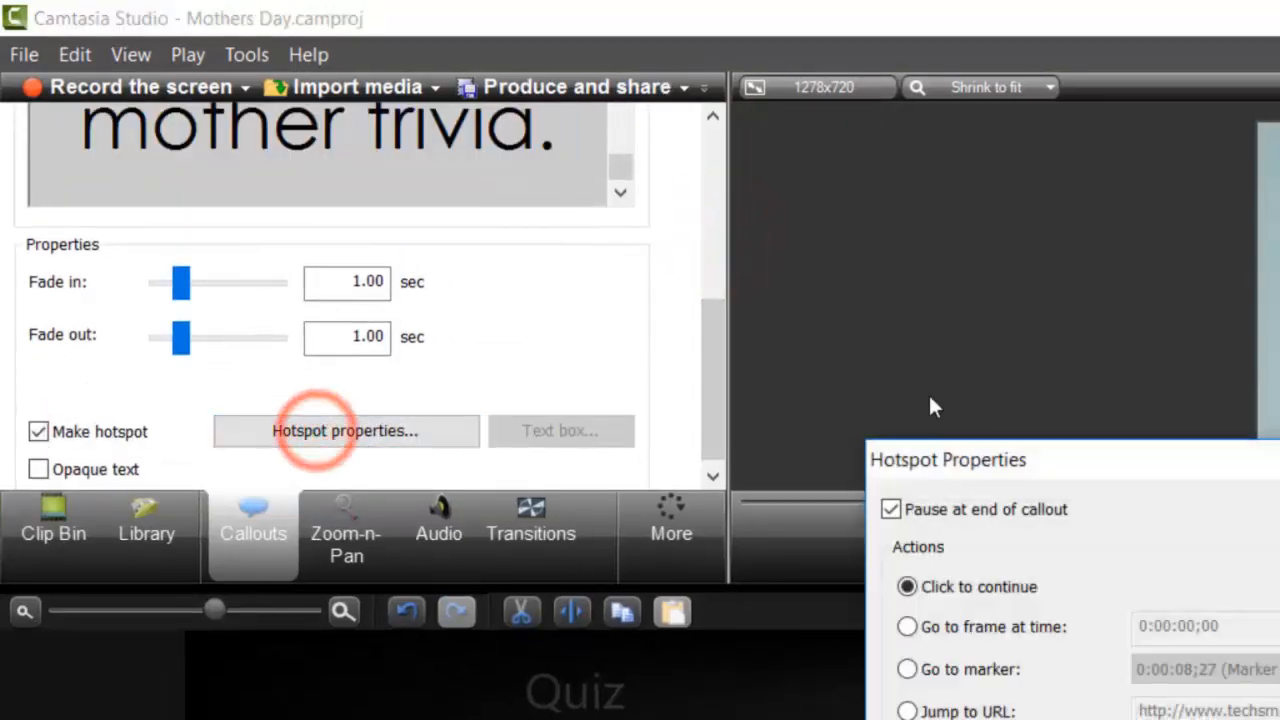
left_click(344, 430)
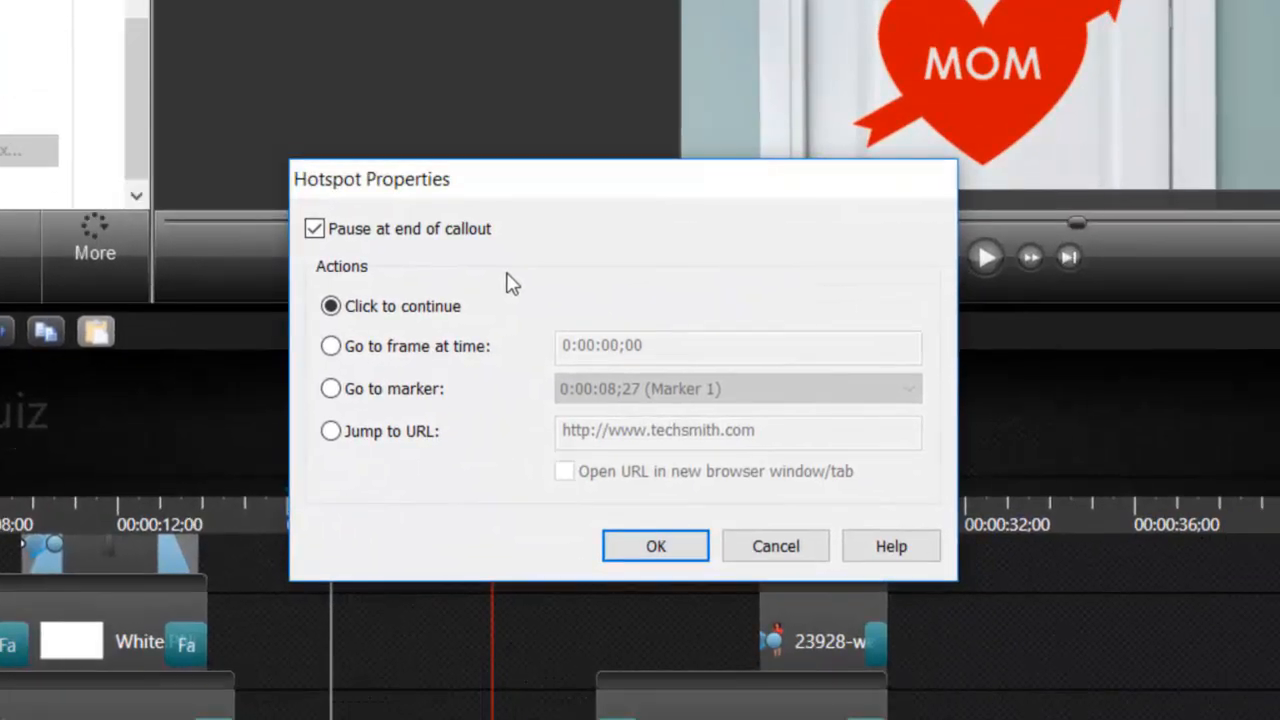
mouse_move(392, 278)
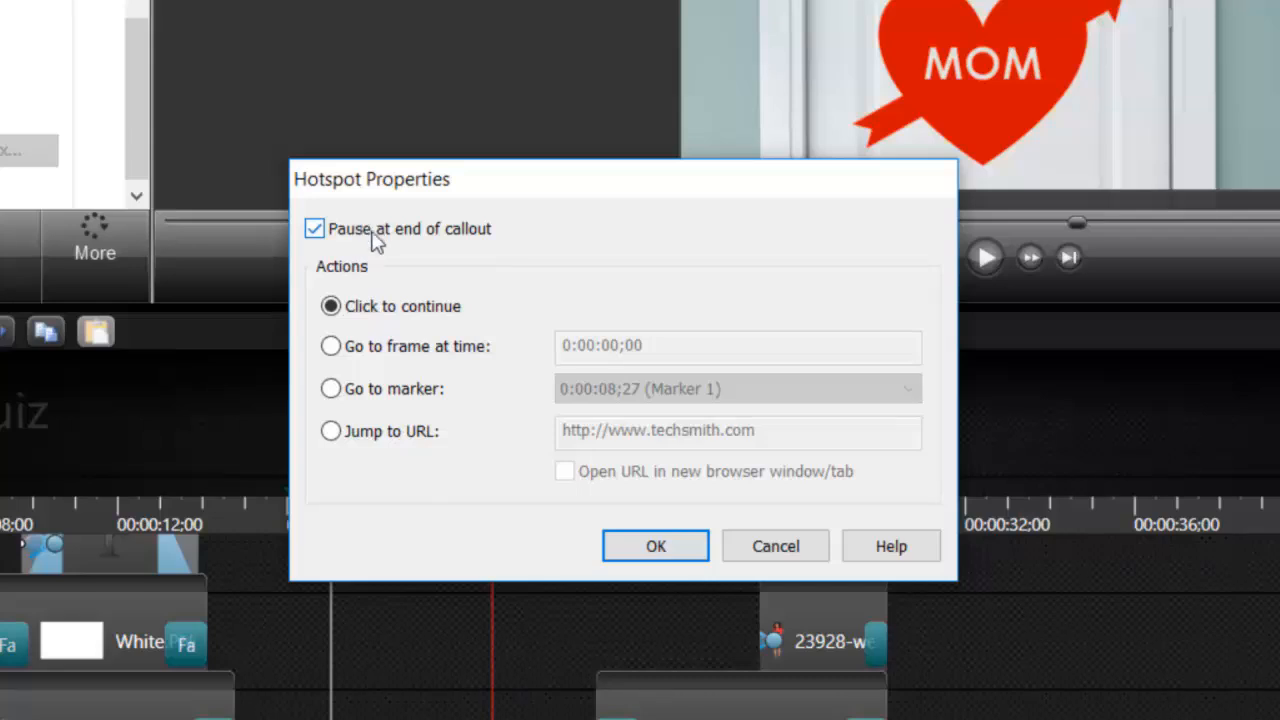
left_click(330, 432)
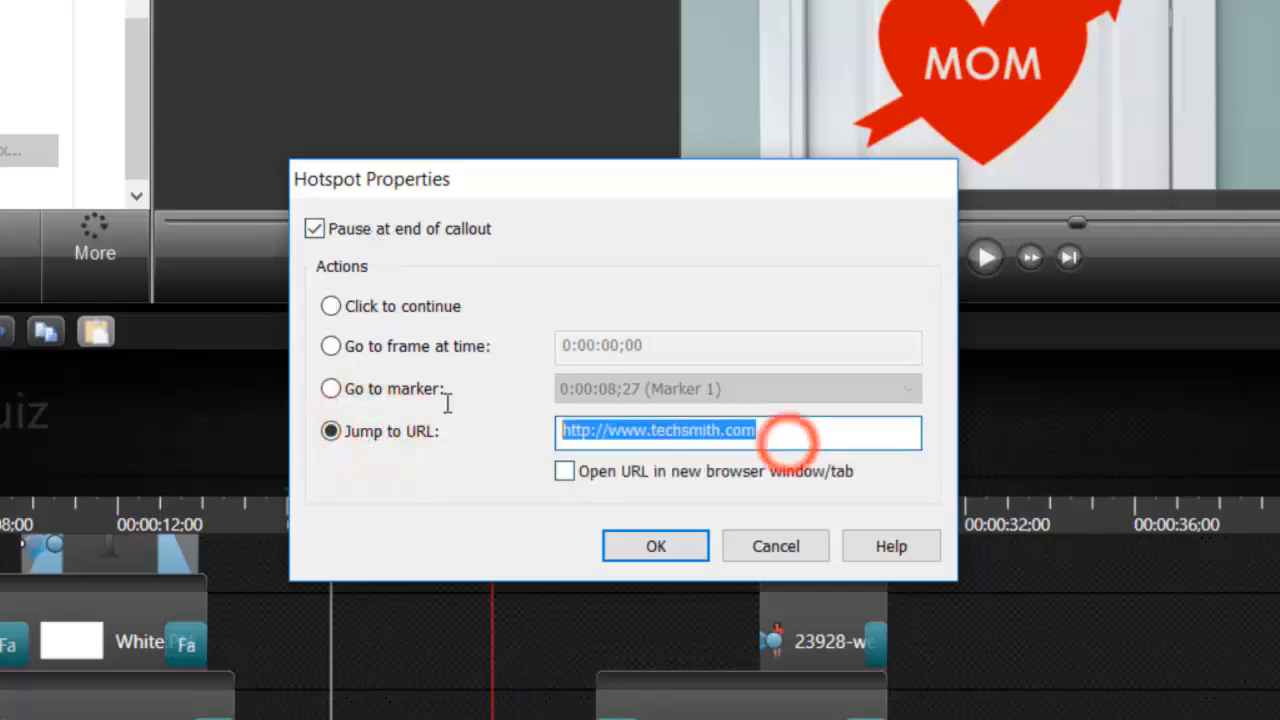
type("i/shared/734ce0ed-fcfe-43cd-af52-8206ecba9713")
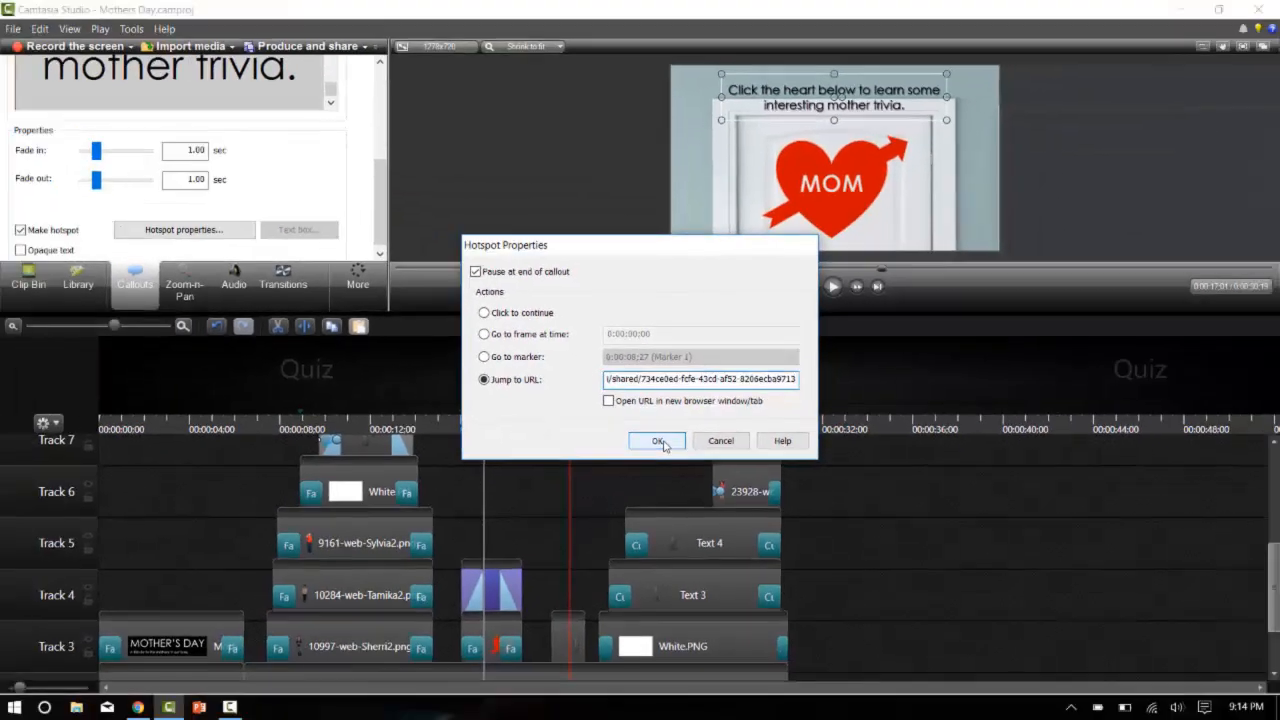
left_click(656, 442)
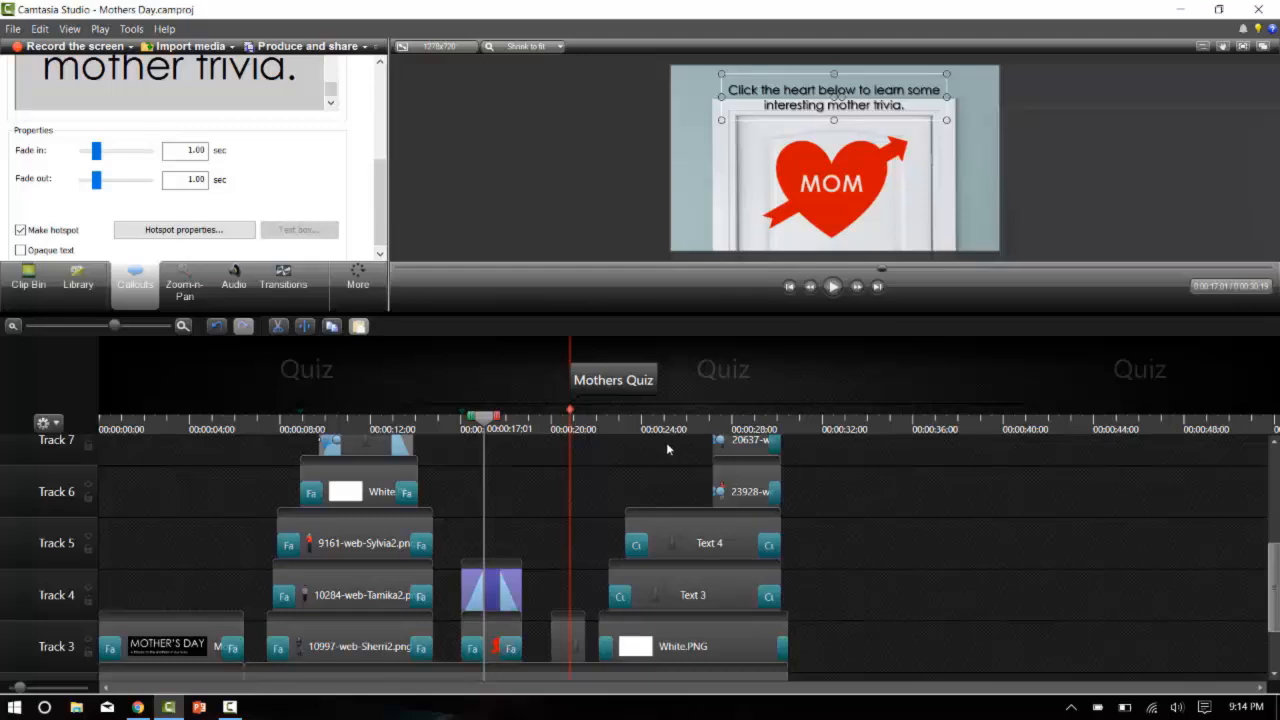
mouse_move(658, 460)
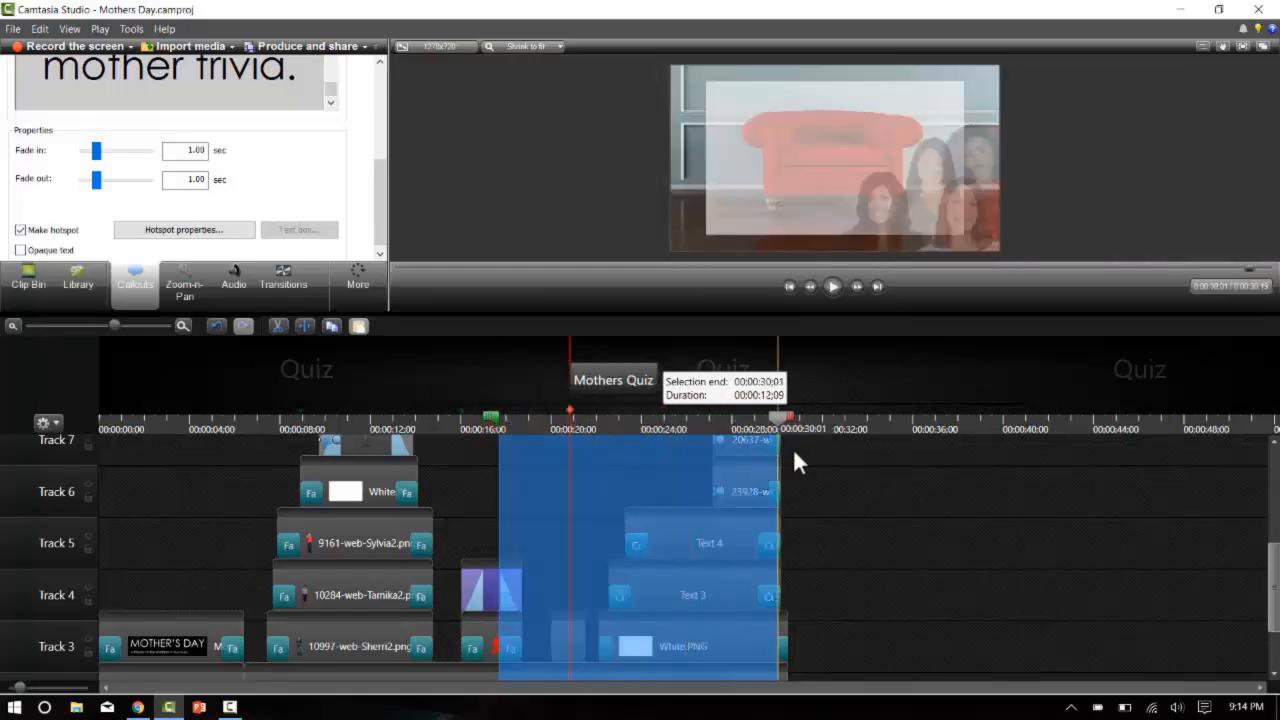
- Scroll the timeline tracks while the 17–29 second range is selected
scroll("down", 3)
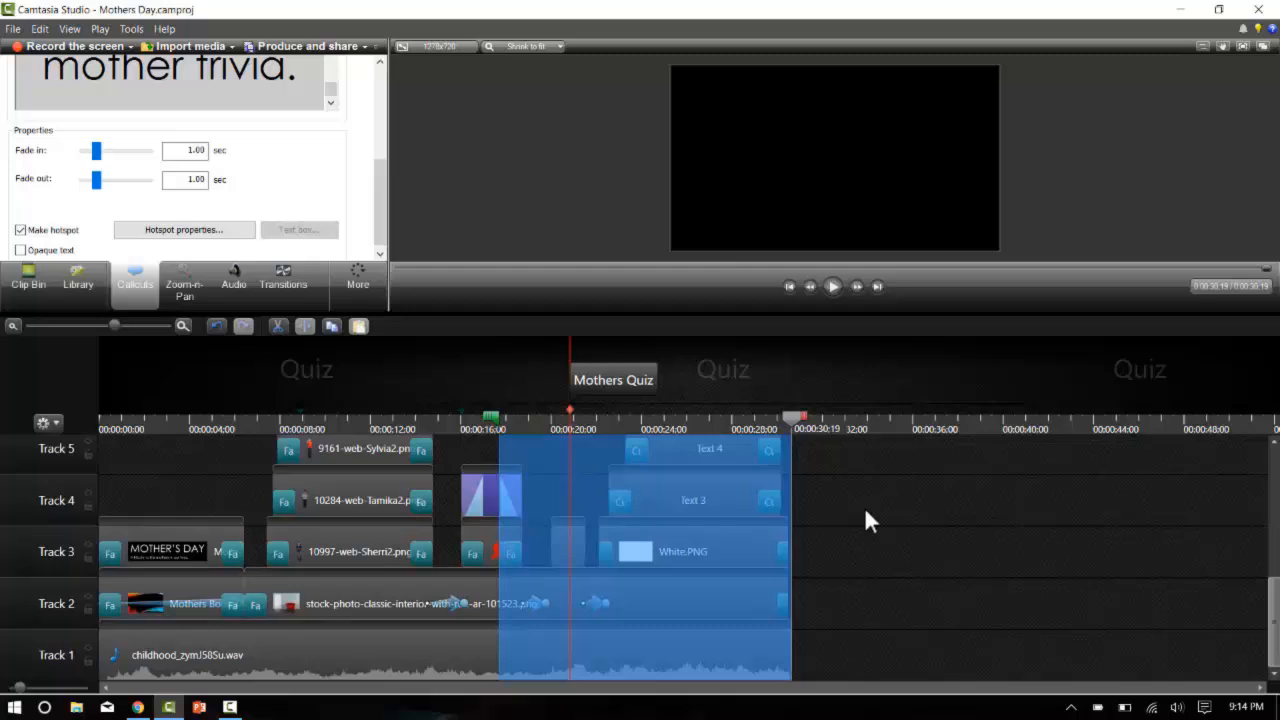
mouse_move(808, 436)
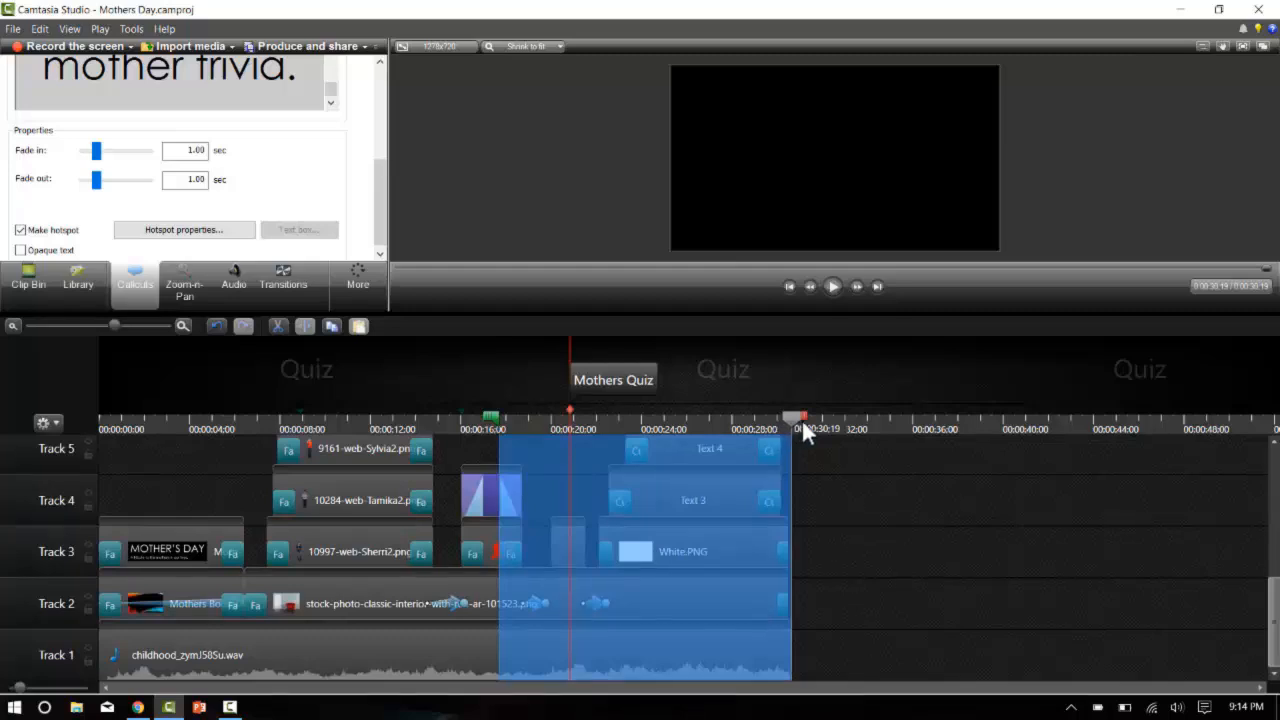
mouse_move(692, 516)
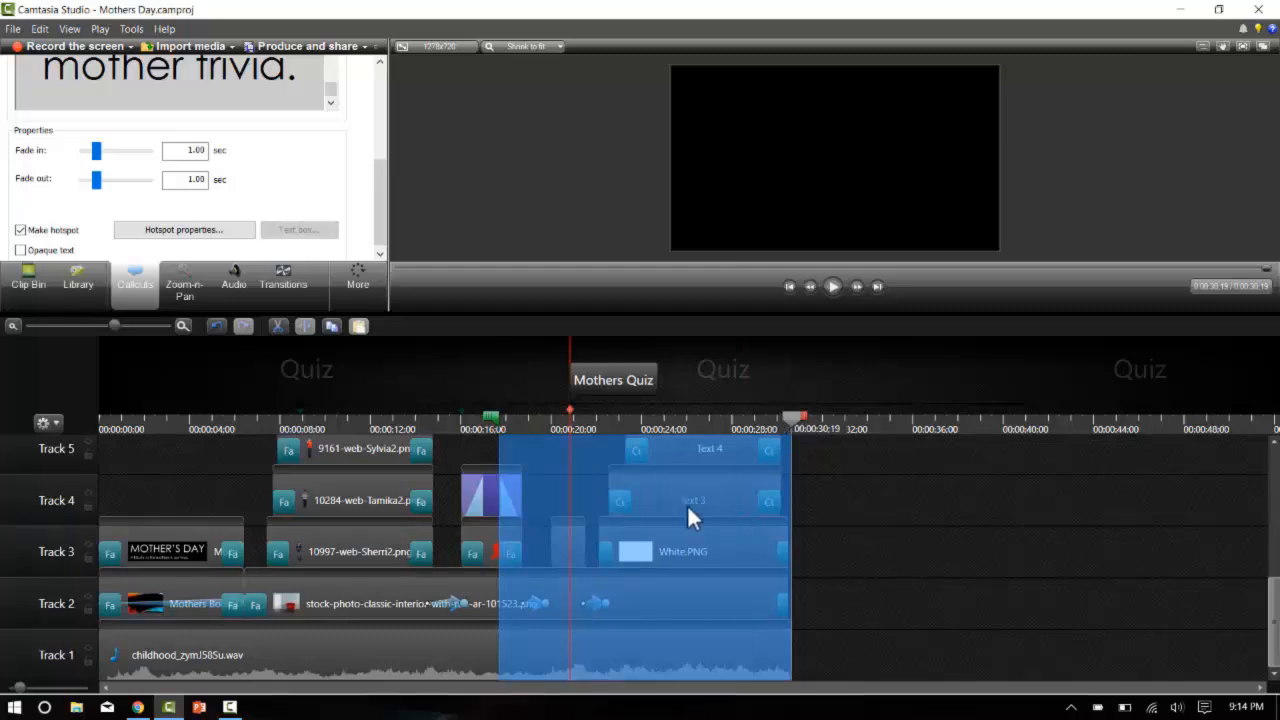
mouse_move(610, 536)
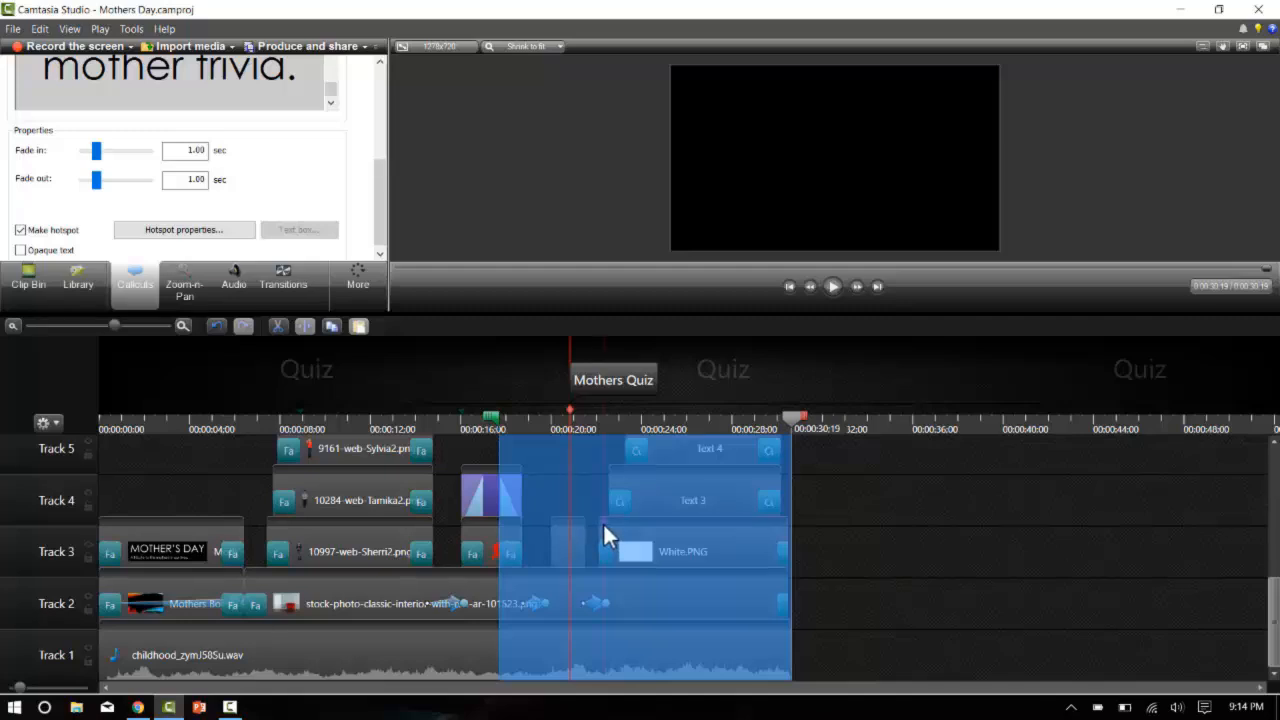
- Use Produce selection as… on the marked range to start the Production Wizard
right_click(610, 536)
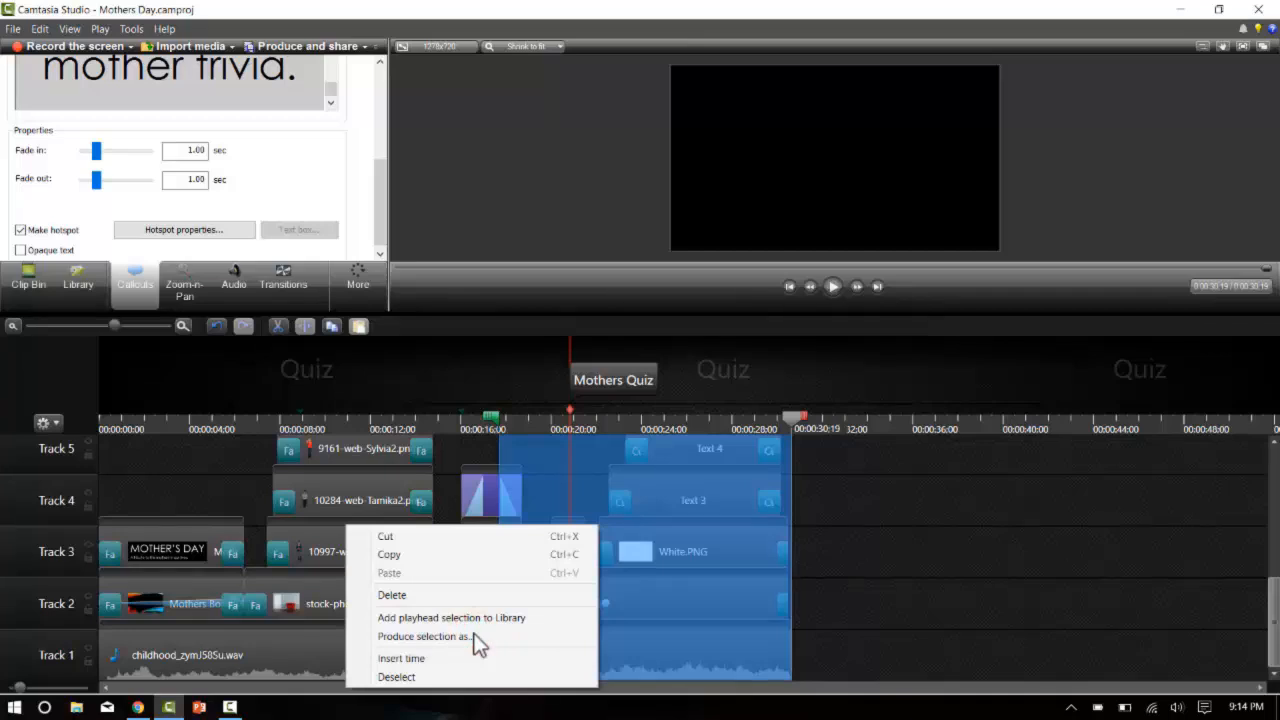
left_click(424, 636)
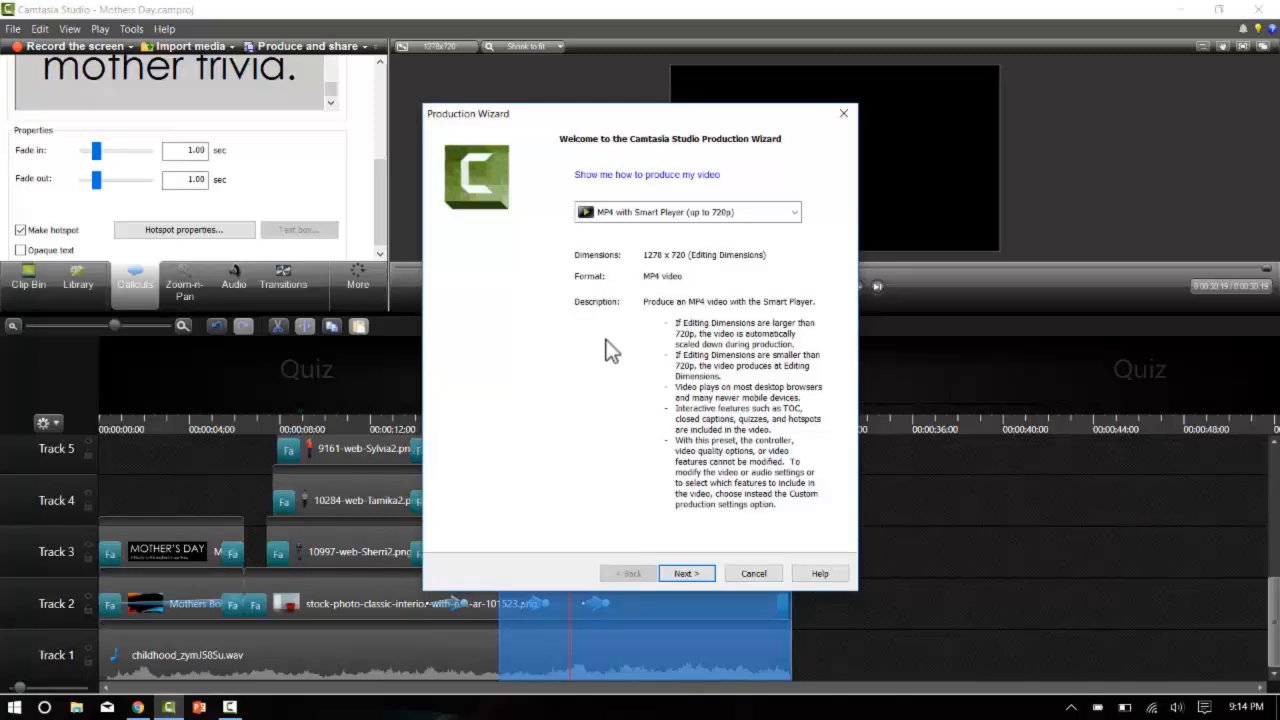
mouse_move(710, 236)
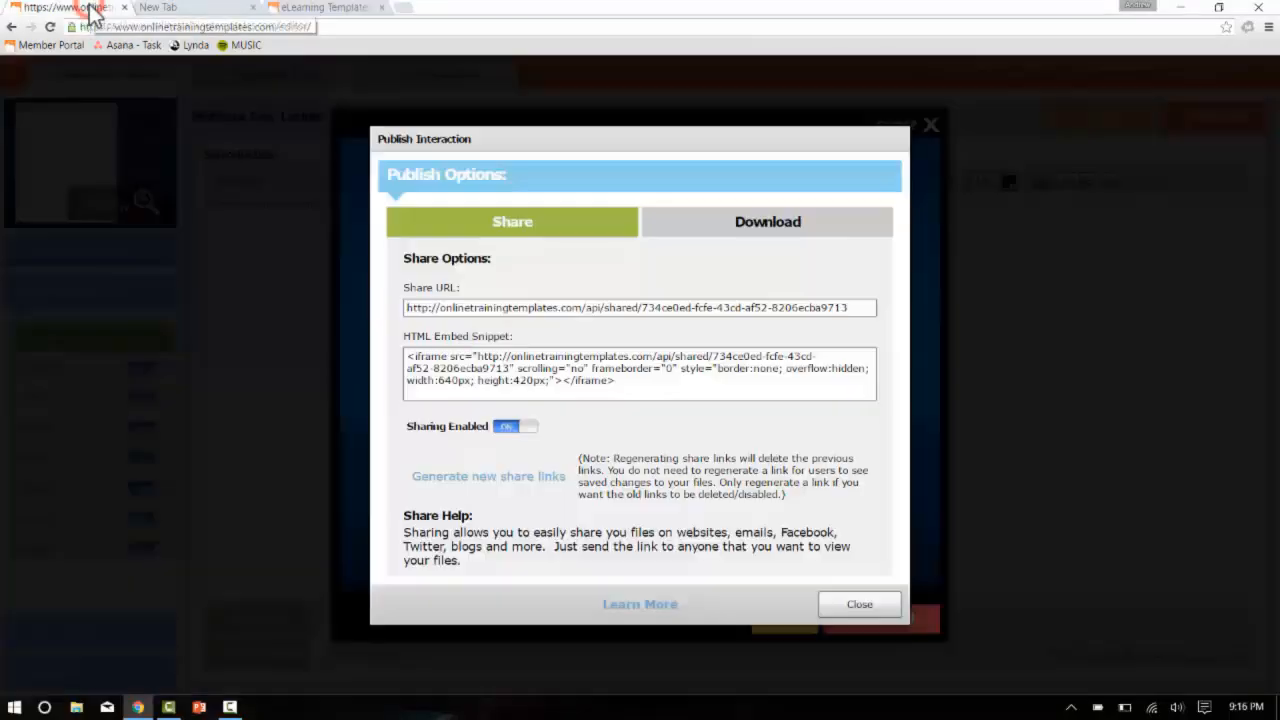
mouse_move(836, 632)
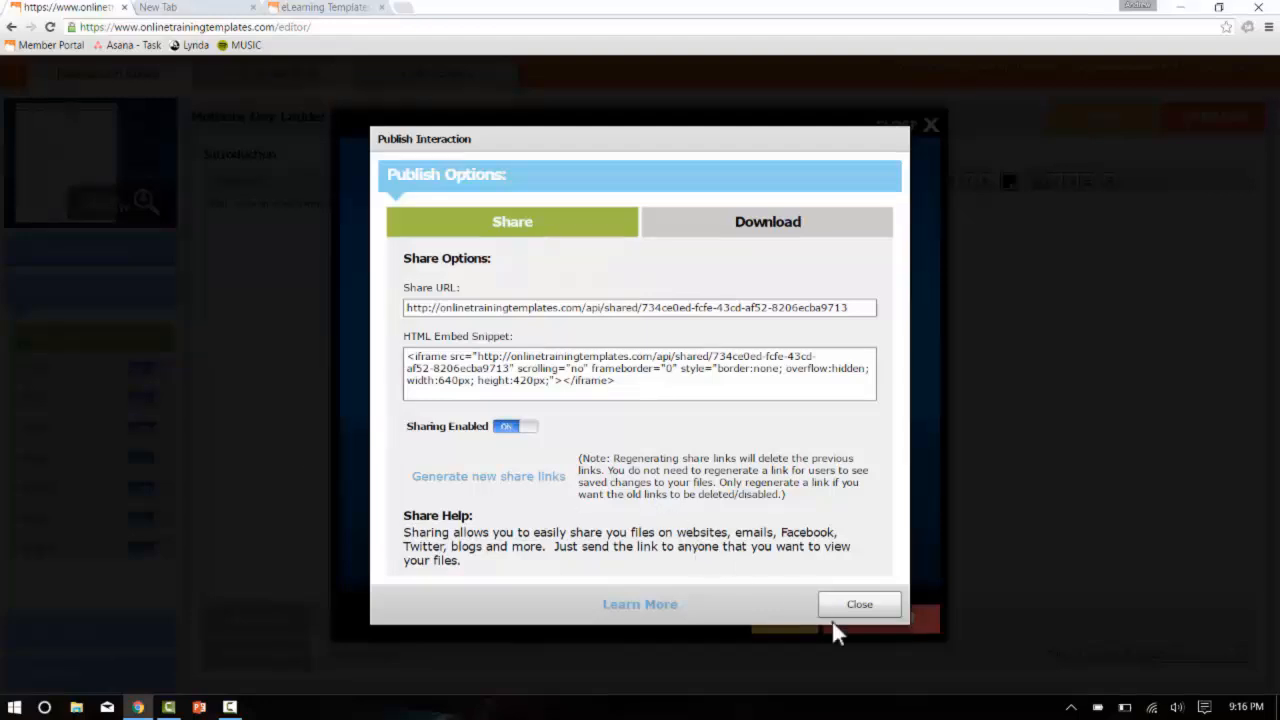
- Close the Publish Interaction dialog to return to the ladder preview with Gaia's entry
left_click(858, 604)
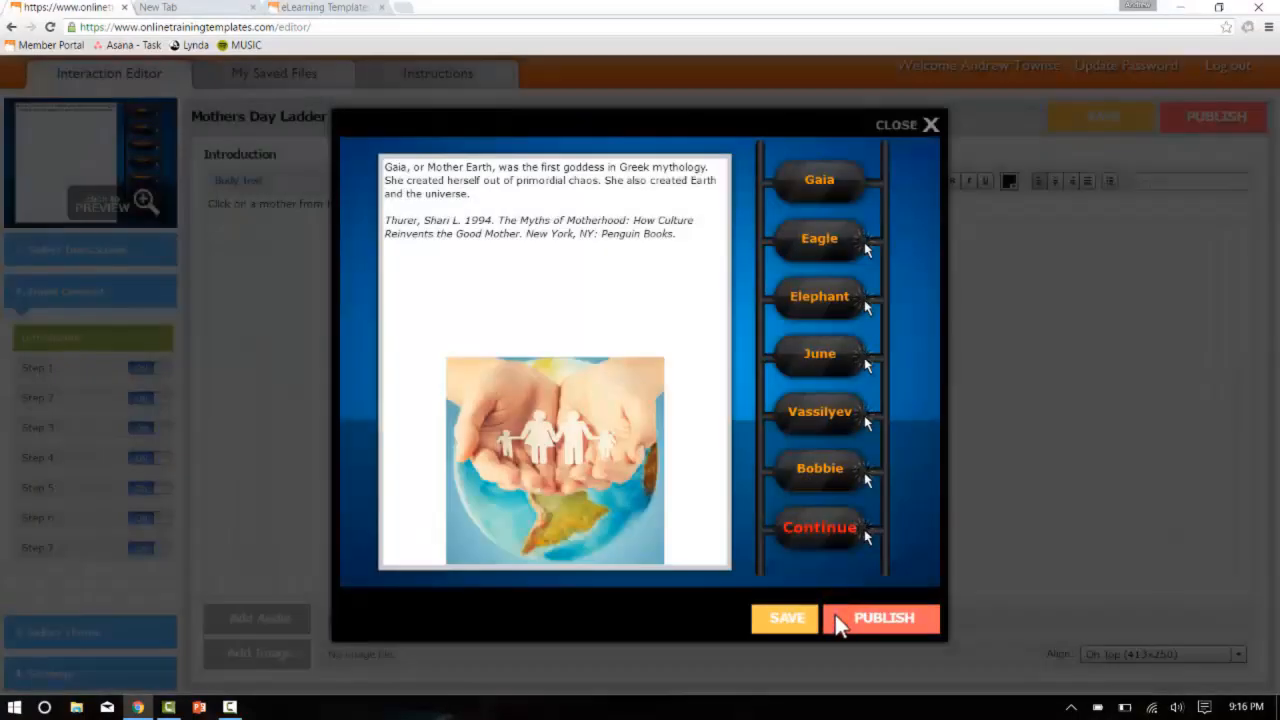
mouse_move(880, 596)
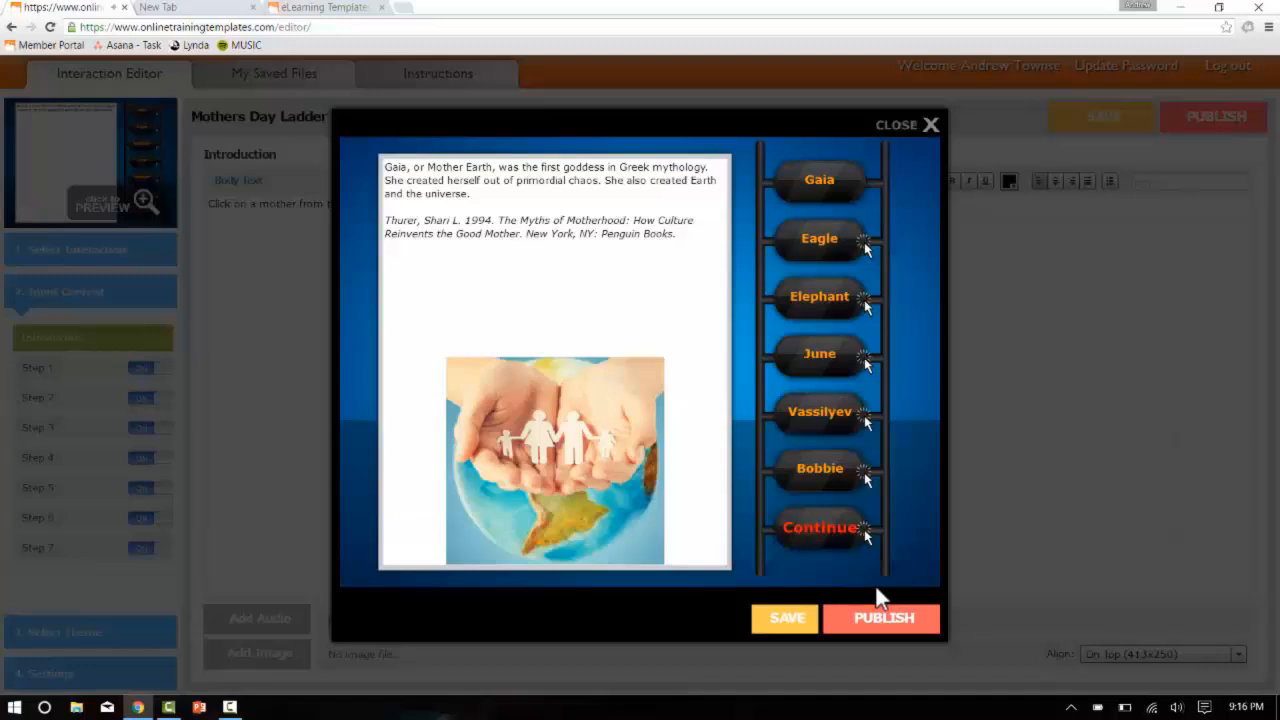
mouse_move(838, 580)
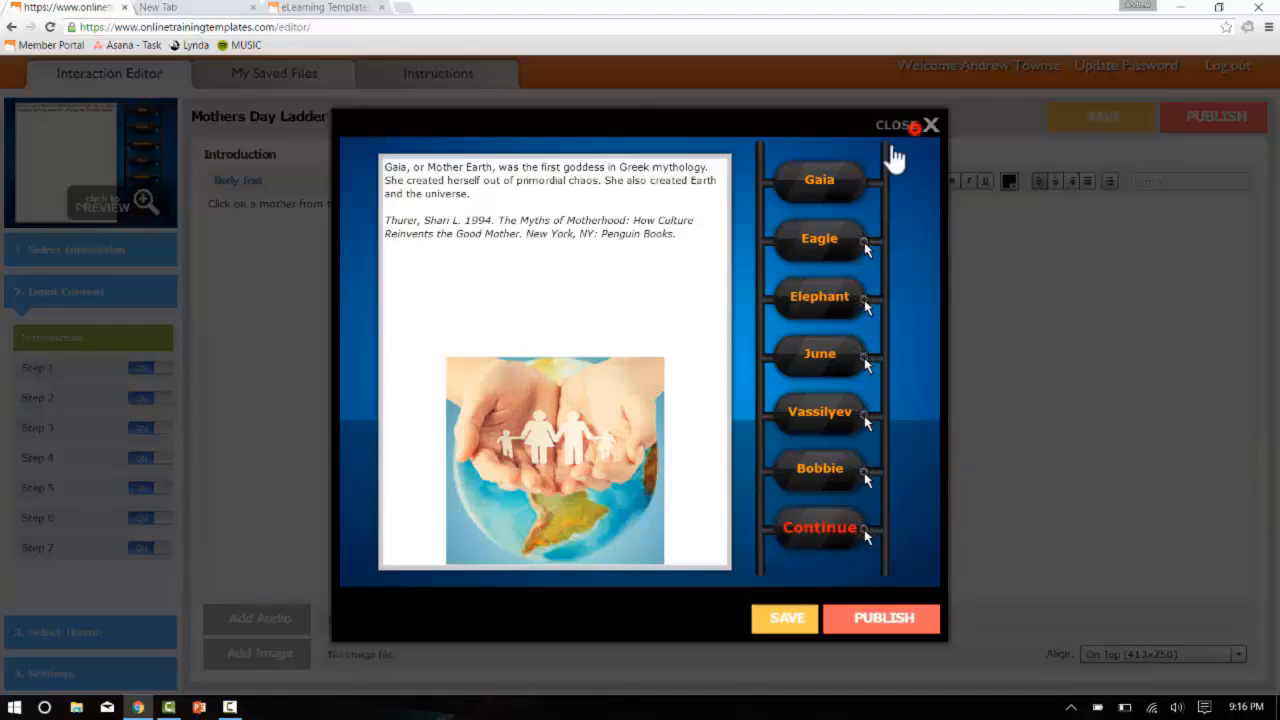
- Select Step 7 and begin editing its Continue / Click To Continue text
left_click(908, 124)
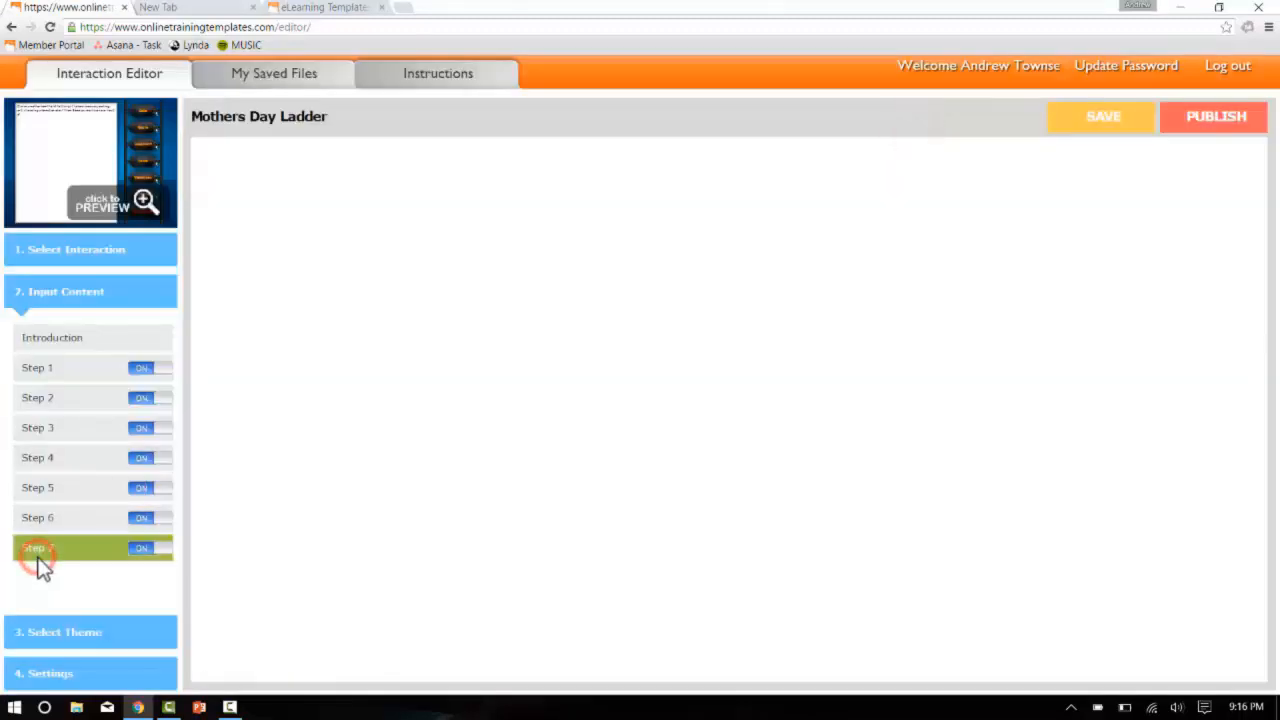
left_click(36, 548)
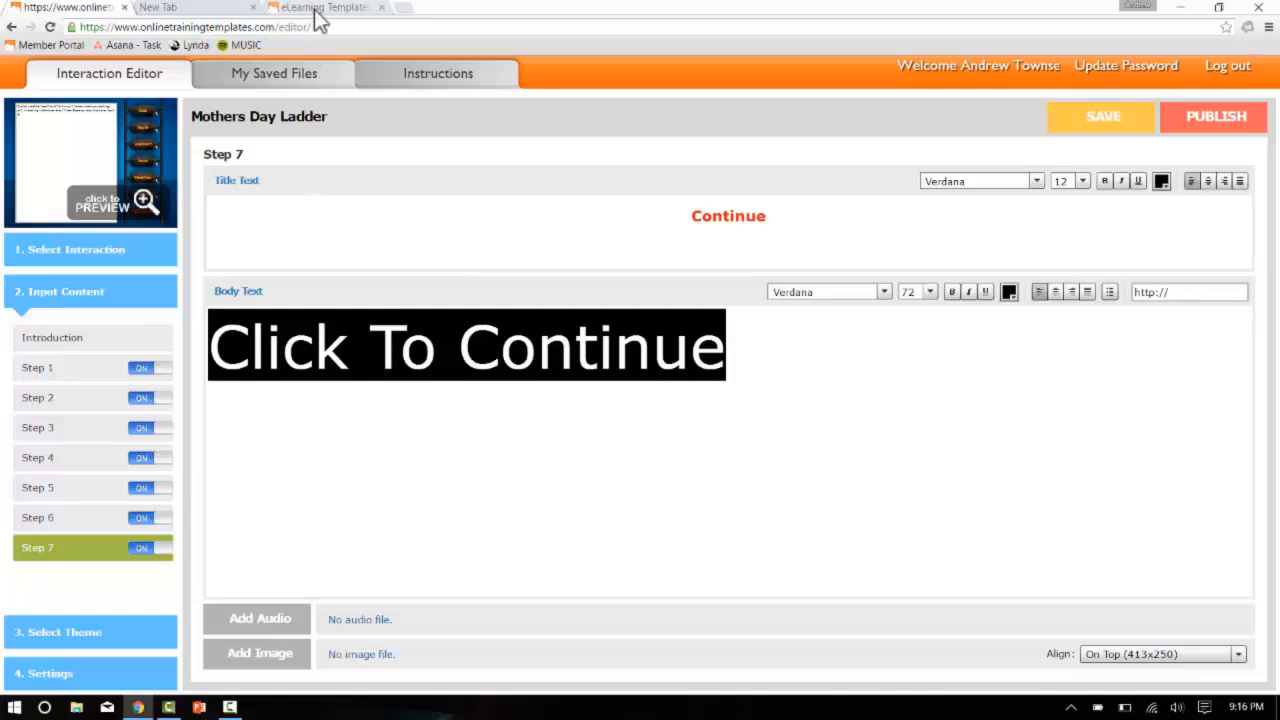
- Copy the eLearningbrothers Mothers Day Pt2 video page address from the new tab
left_click(196, 8)
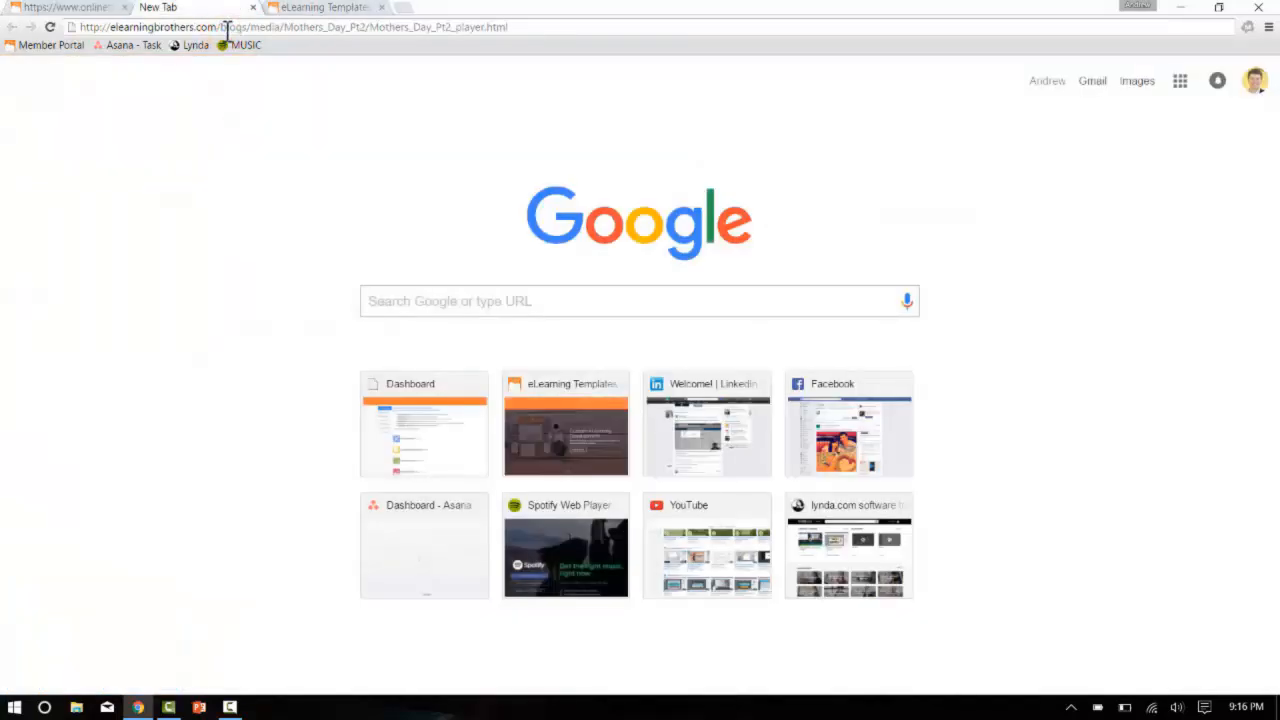
left_click(290, 28)
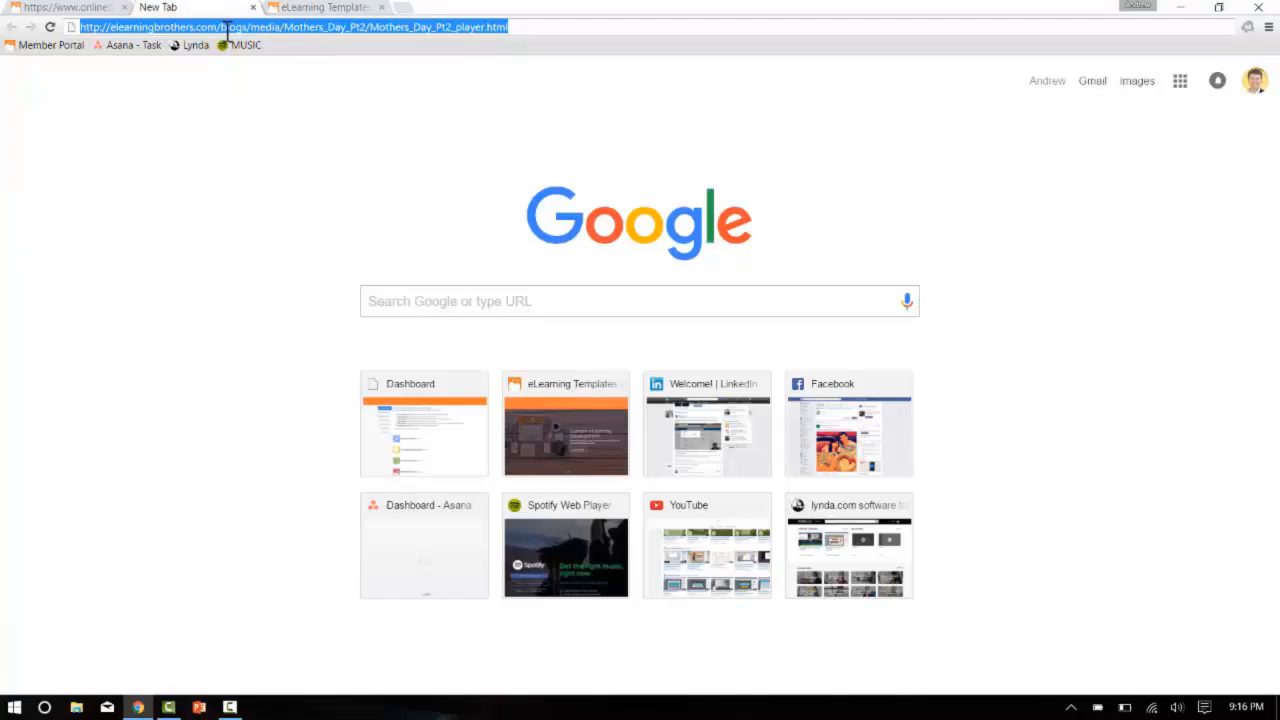
key("Return")
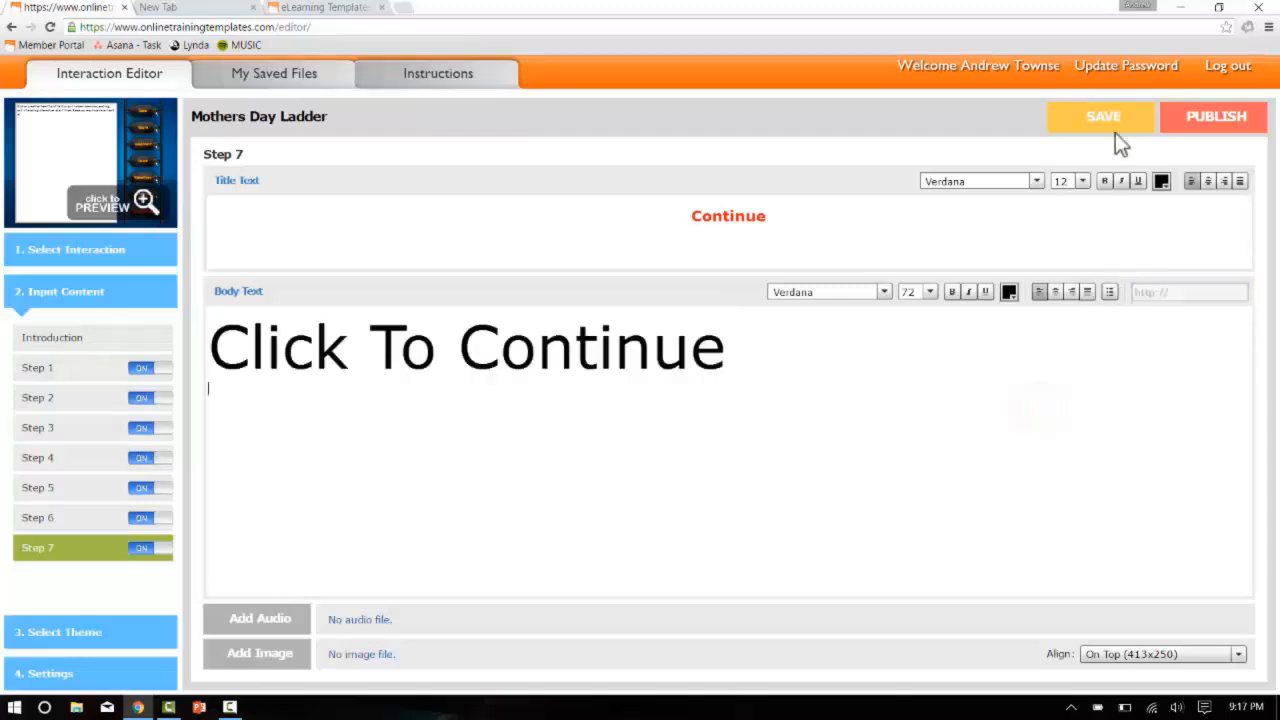
- Save the ladder interaction in the Interaction Builder
left_click(1100, 116)
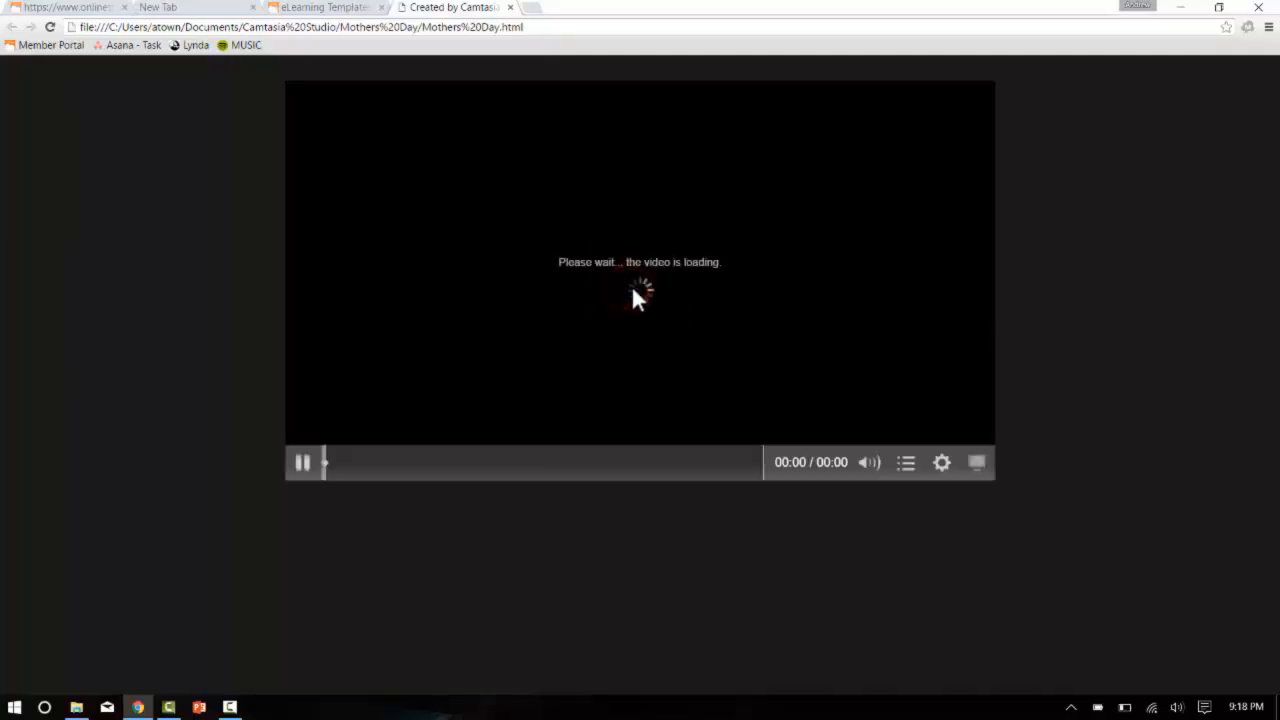
left_click(976, 462)
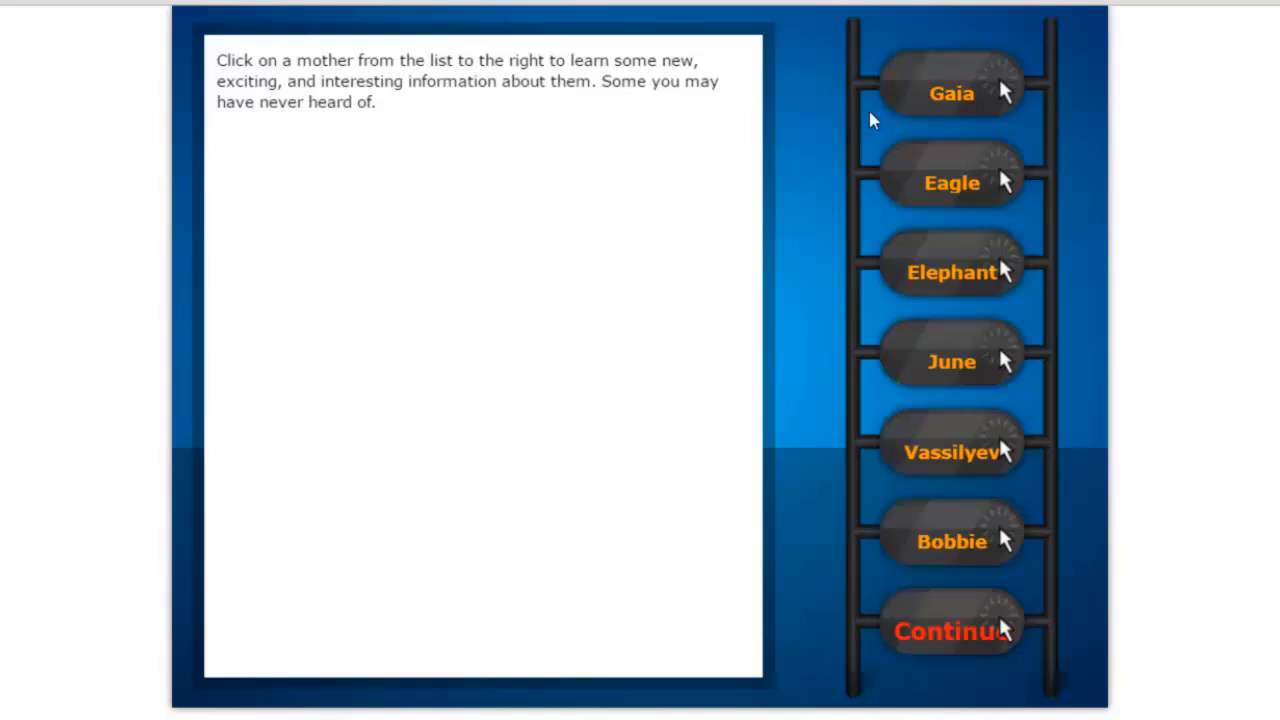
- View the Gaia, Eagle and Elephant entries, then follow Continue back to the online video
left_click(952, 92)
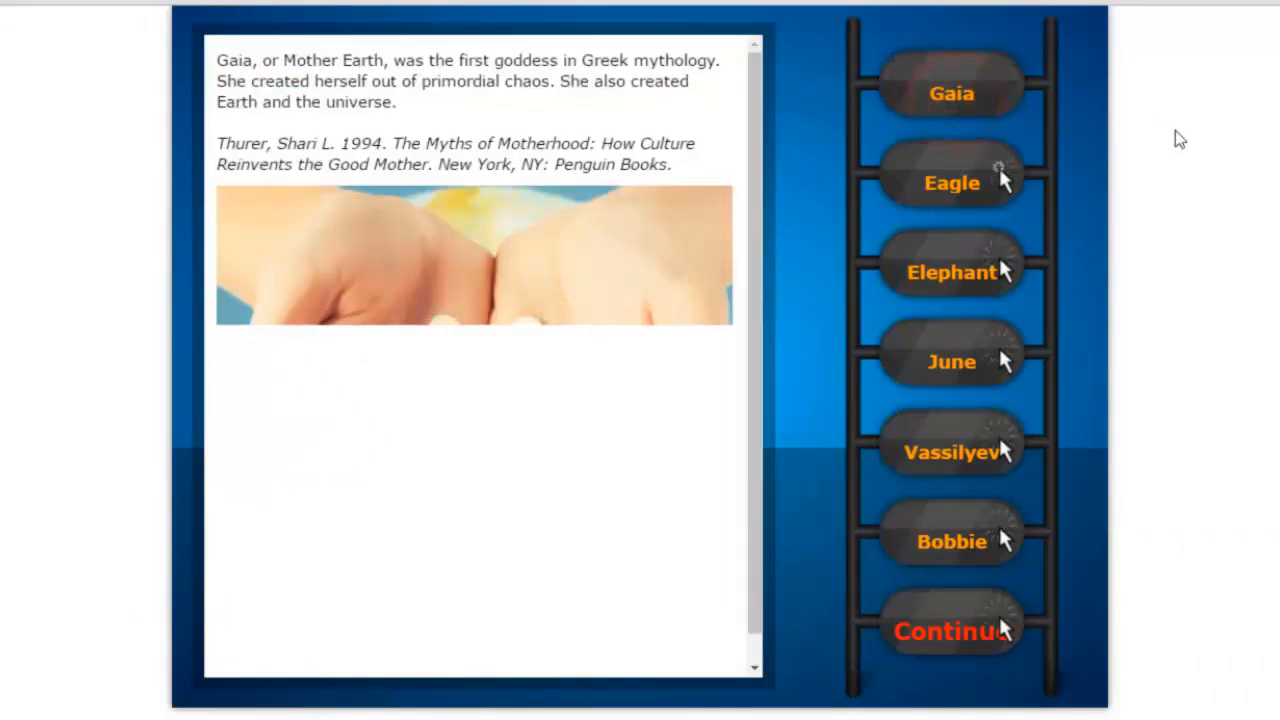
left_click(952, 182)
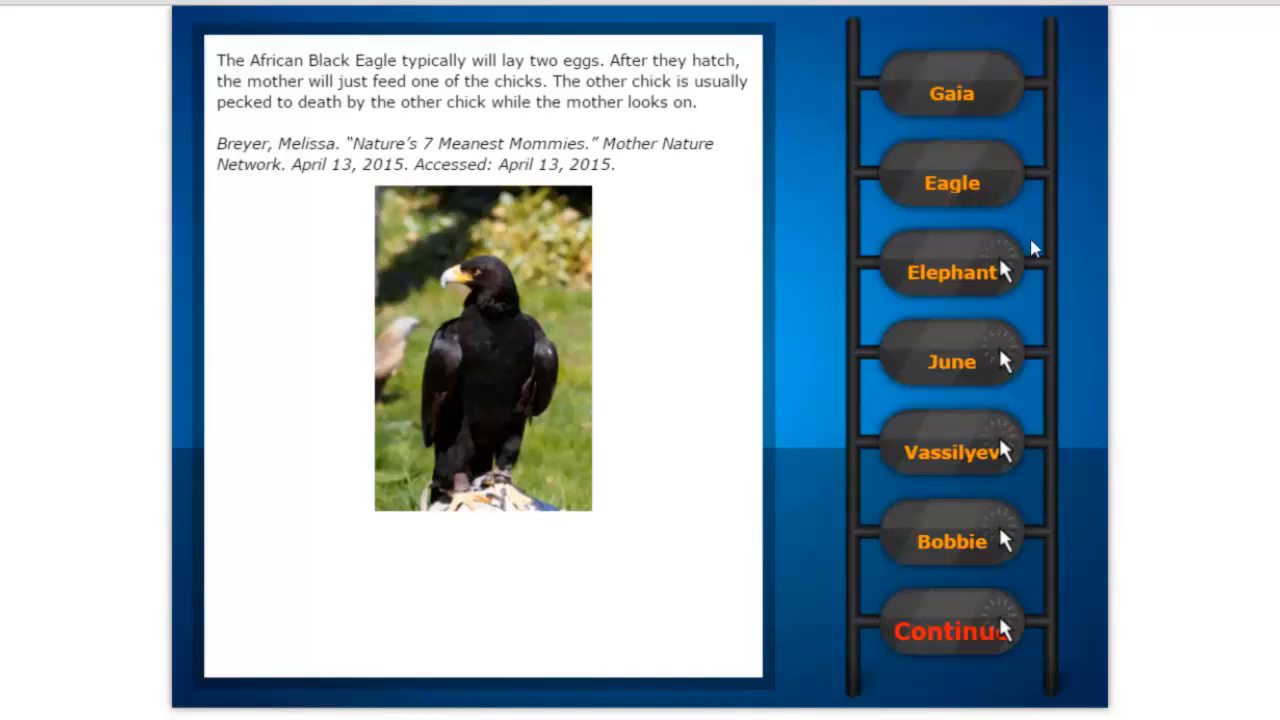
left_click(952, 272)
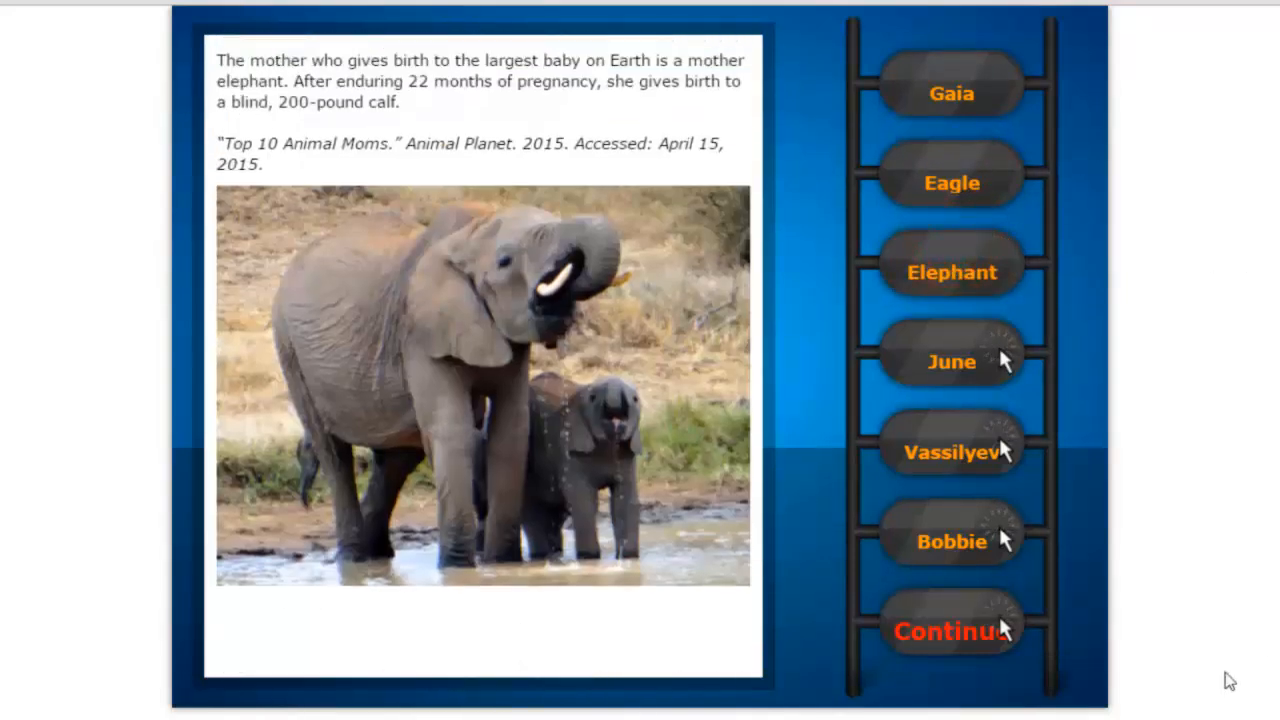
left_click(950, 632)
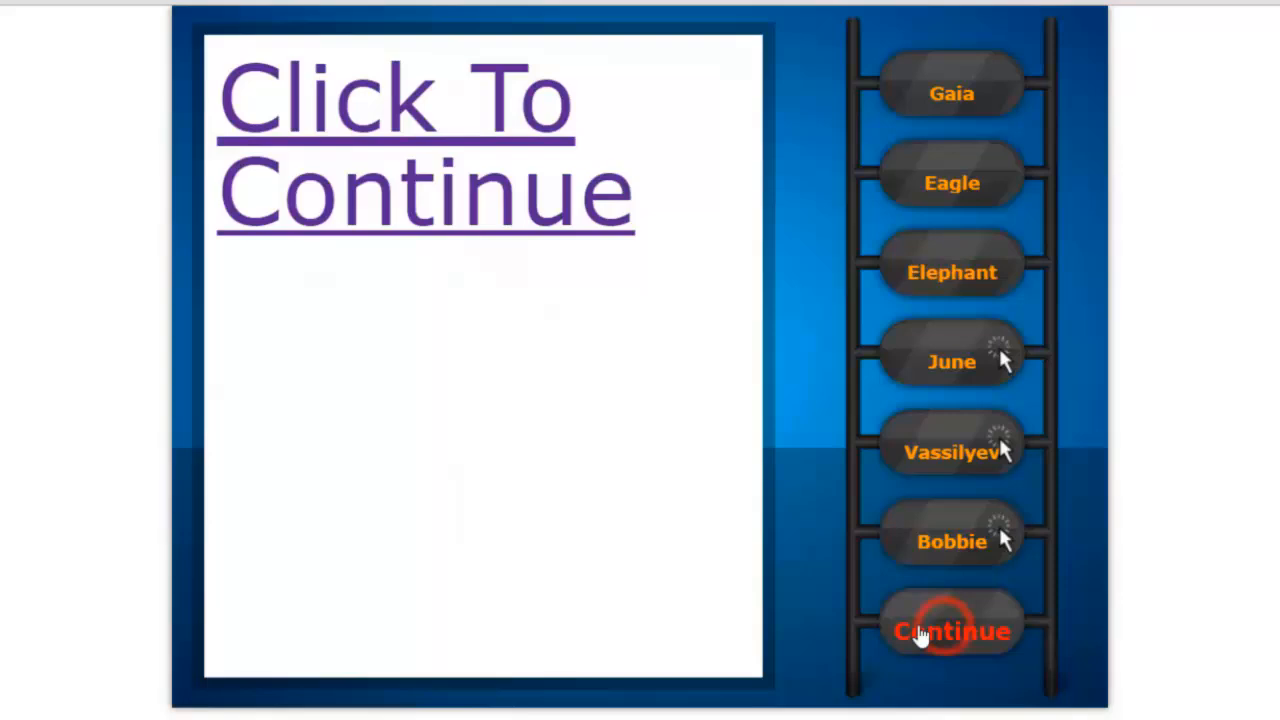
left_click(952, 632)
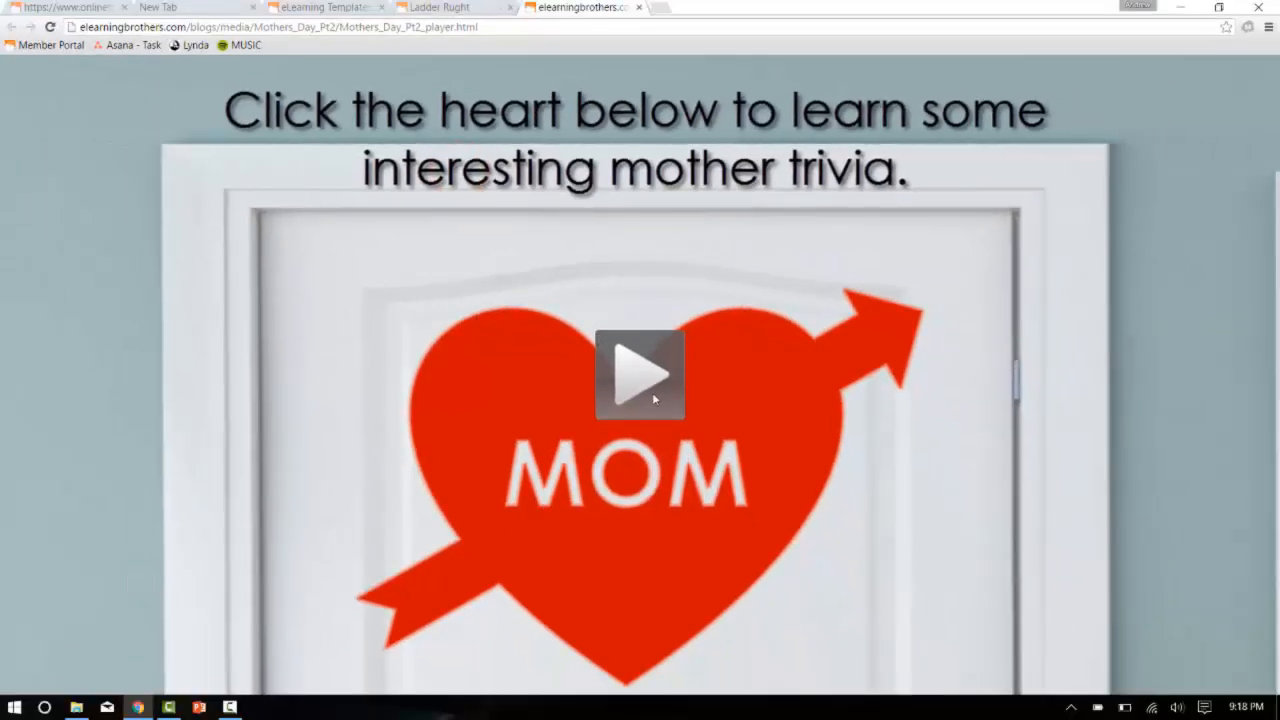
- Start the online Mother's Day Pt2 video so it runs to the Quiz time scene
left_click(640, 376)
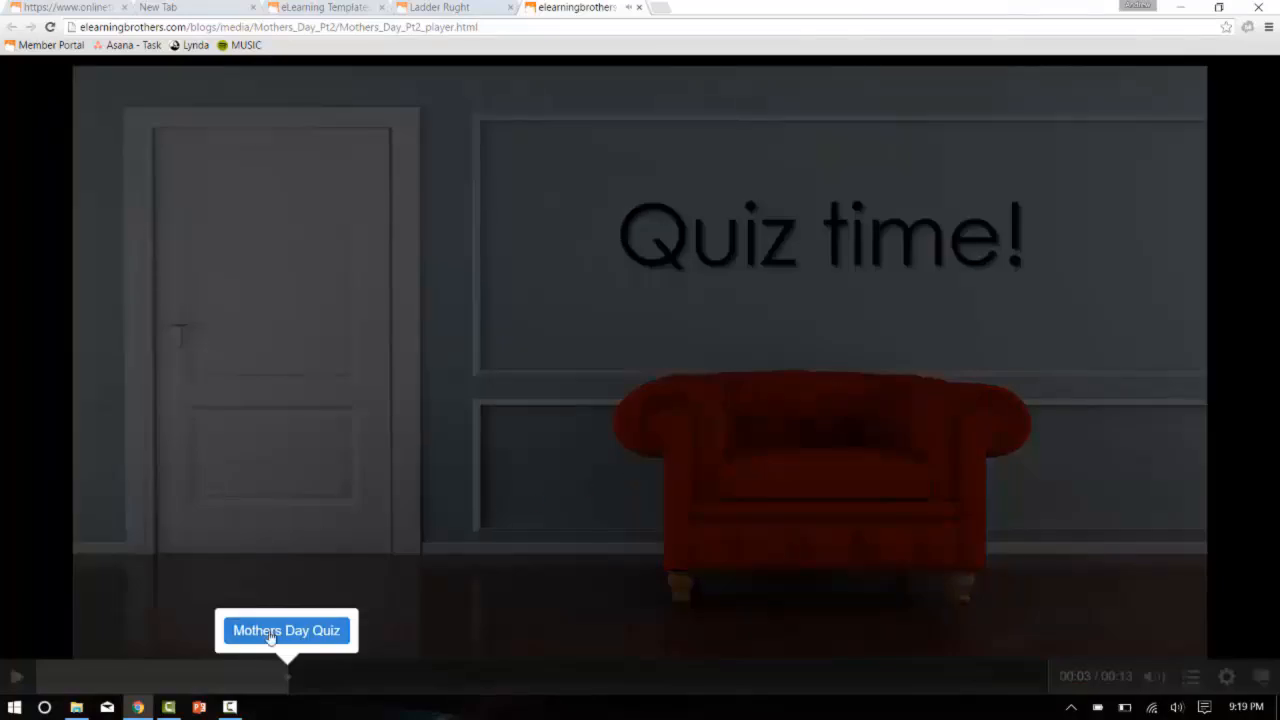
- Start the Mothers Day Quiz, answer Gaia, and advance through questions two to five
left_click(288, 630)
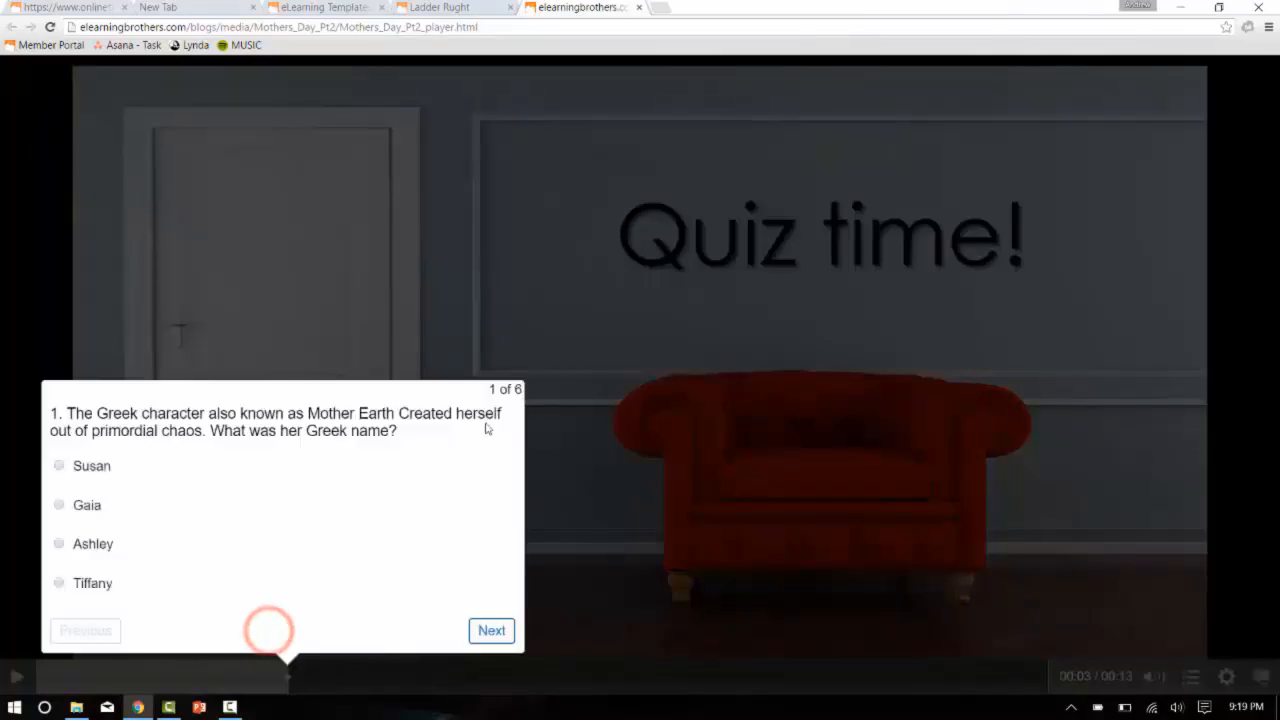
left_click(58, 504)
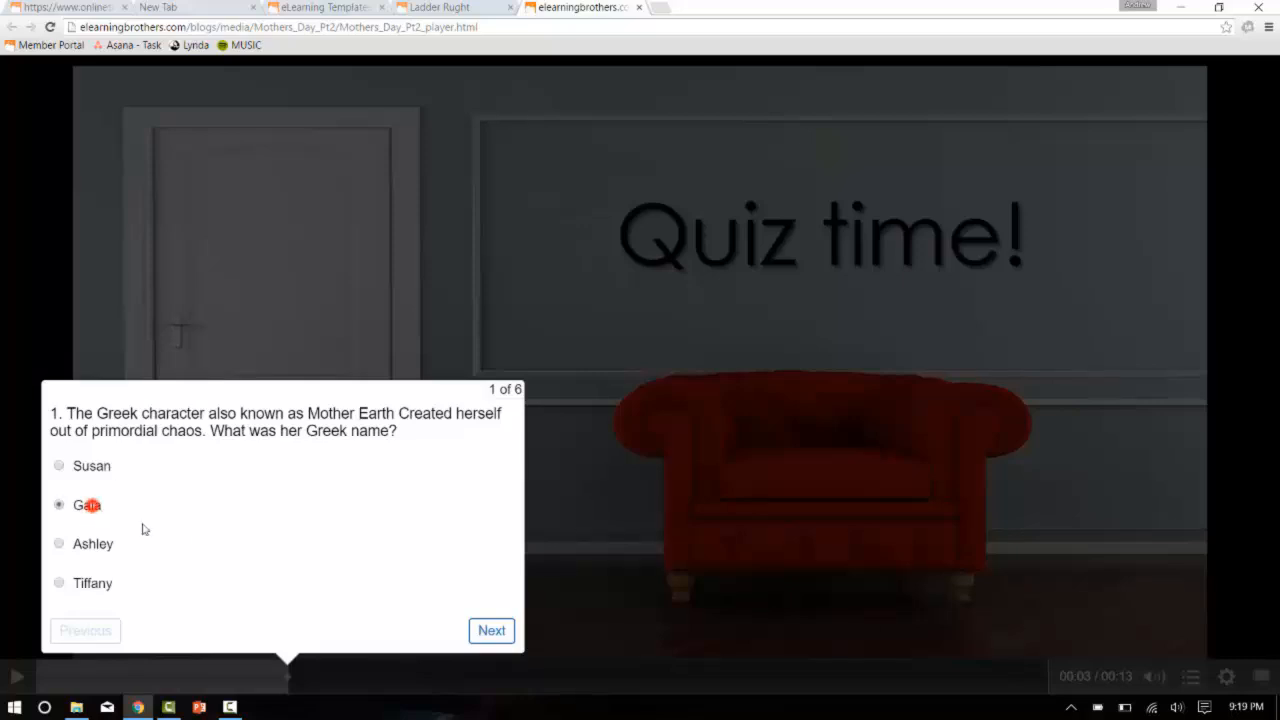
left_click(492, 630)
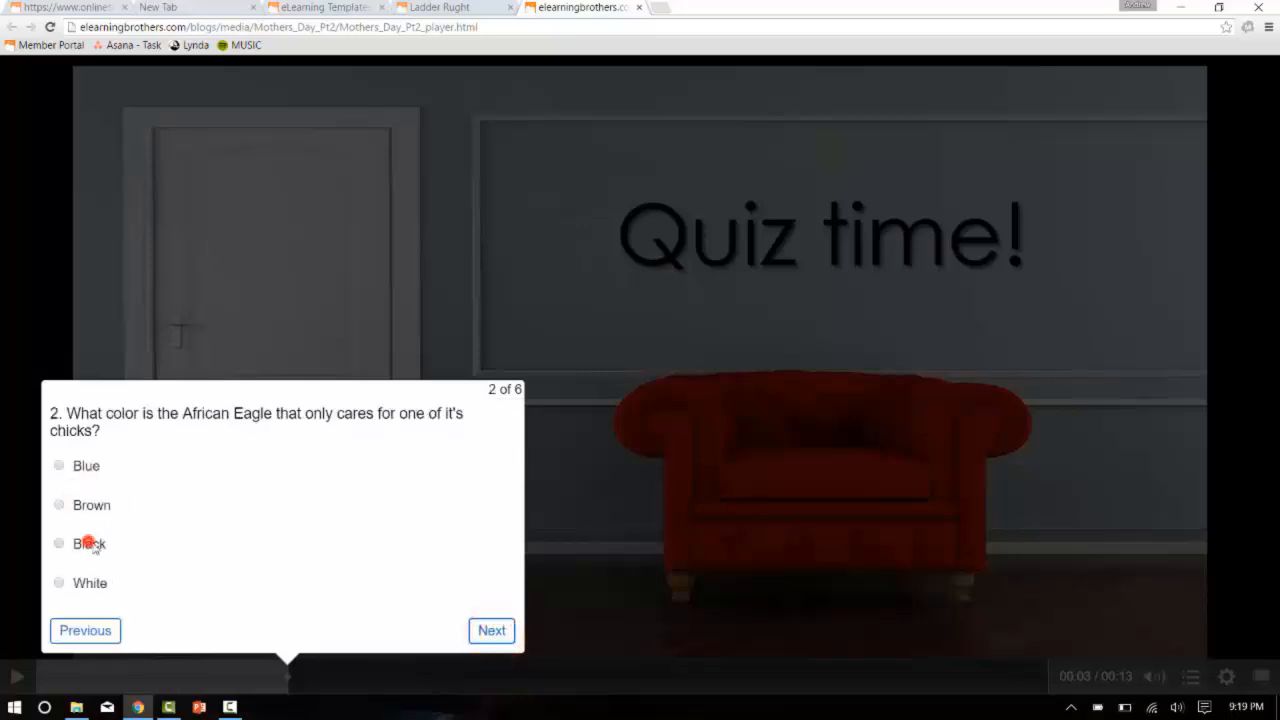
left_click(492, 630)
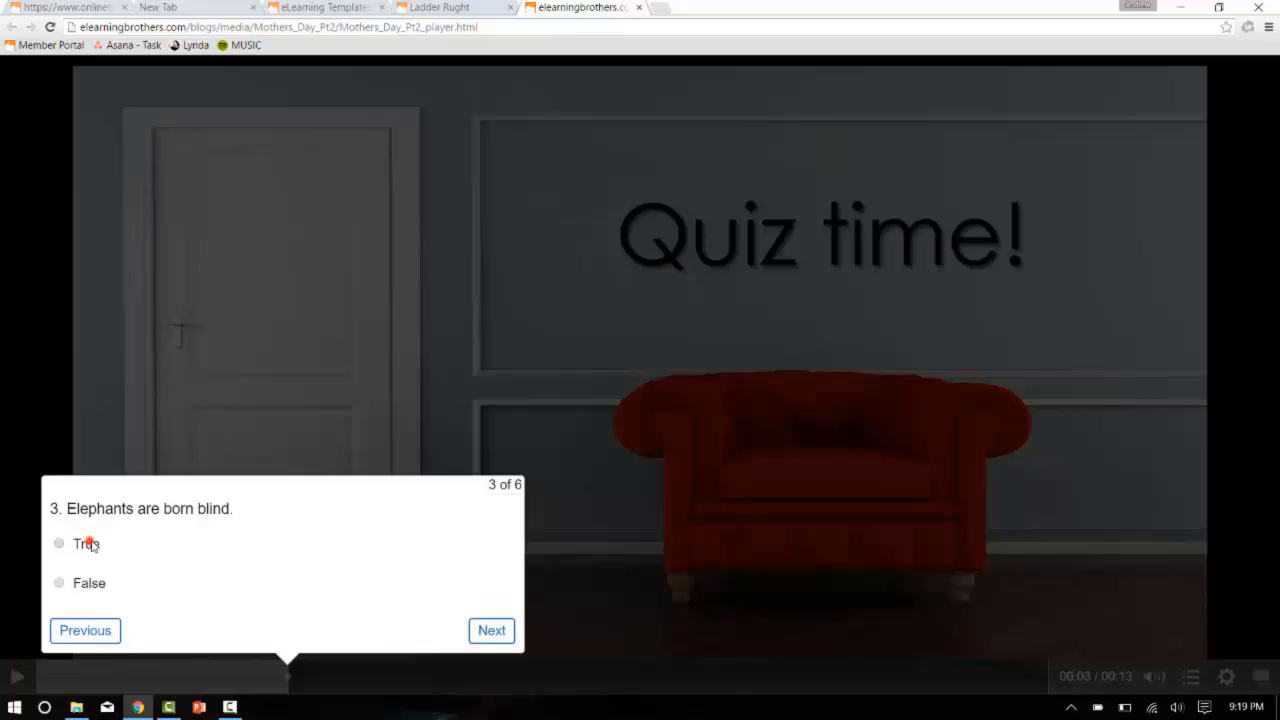
left_click(492, 630)
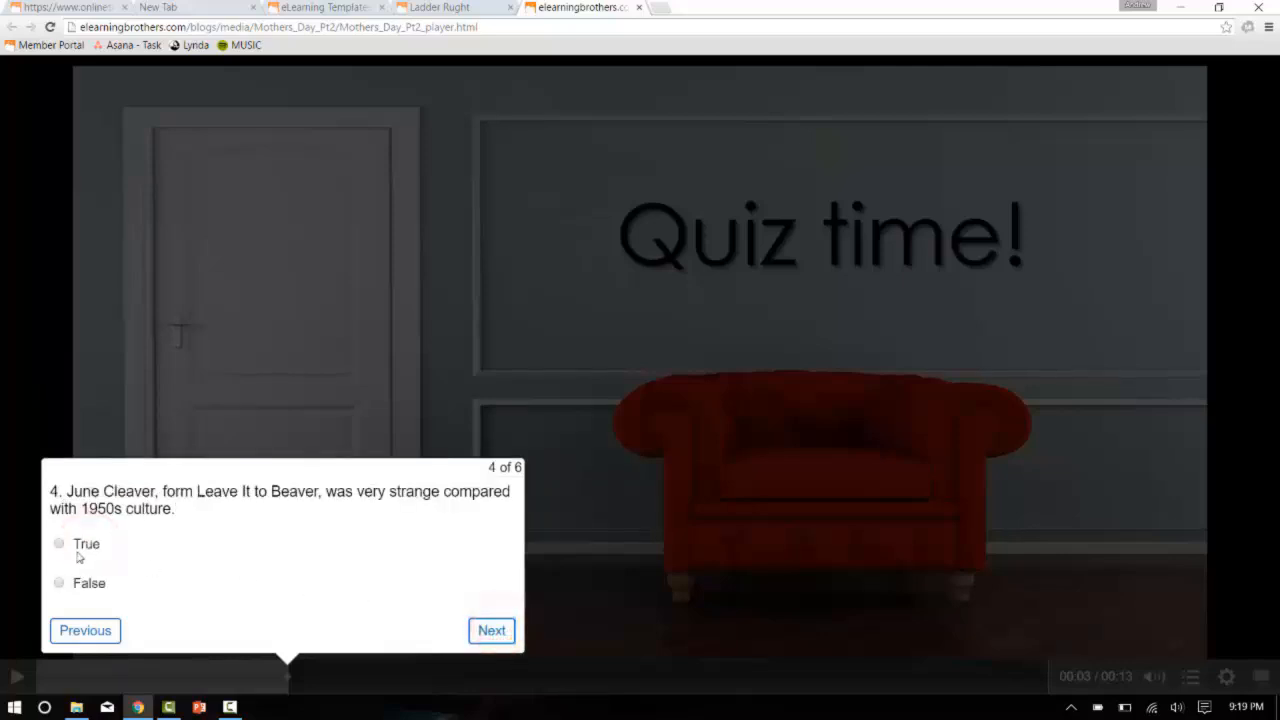
left_click(492, 630)
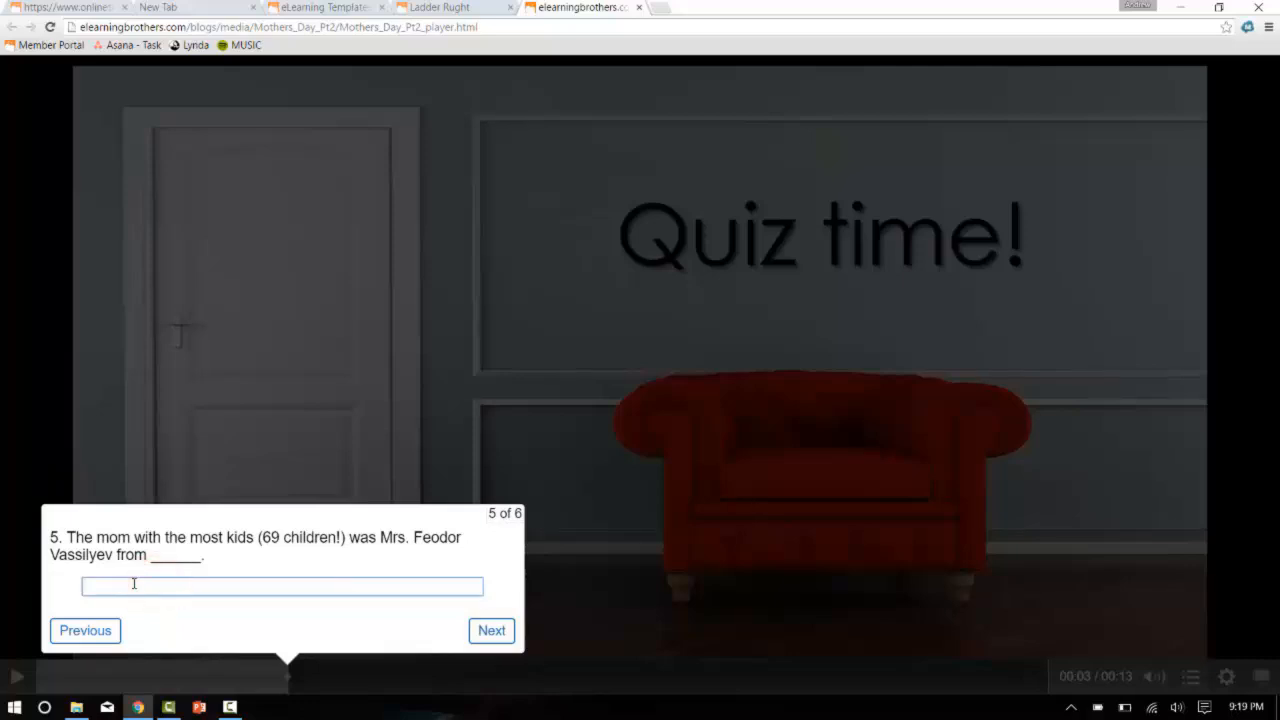
- Answer Russia and 7, submit the quiz answers and resume the video
type("Russia")
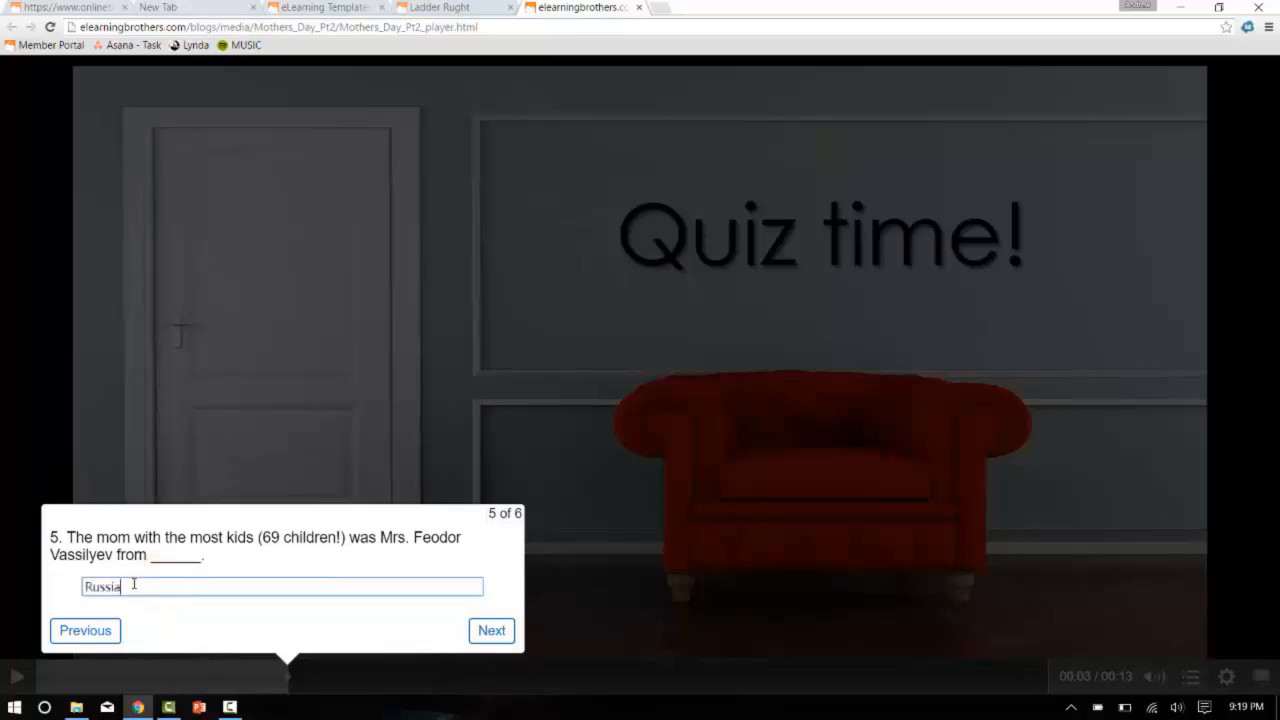
left_click(492, 630)
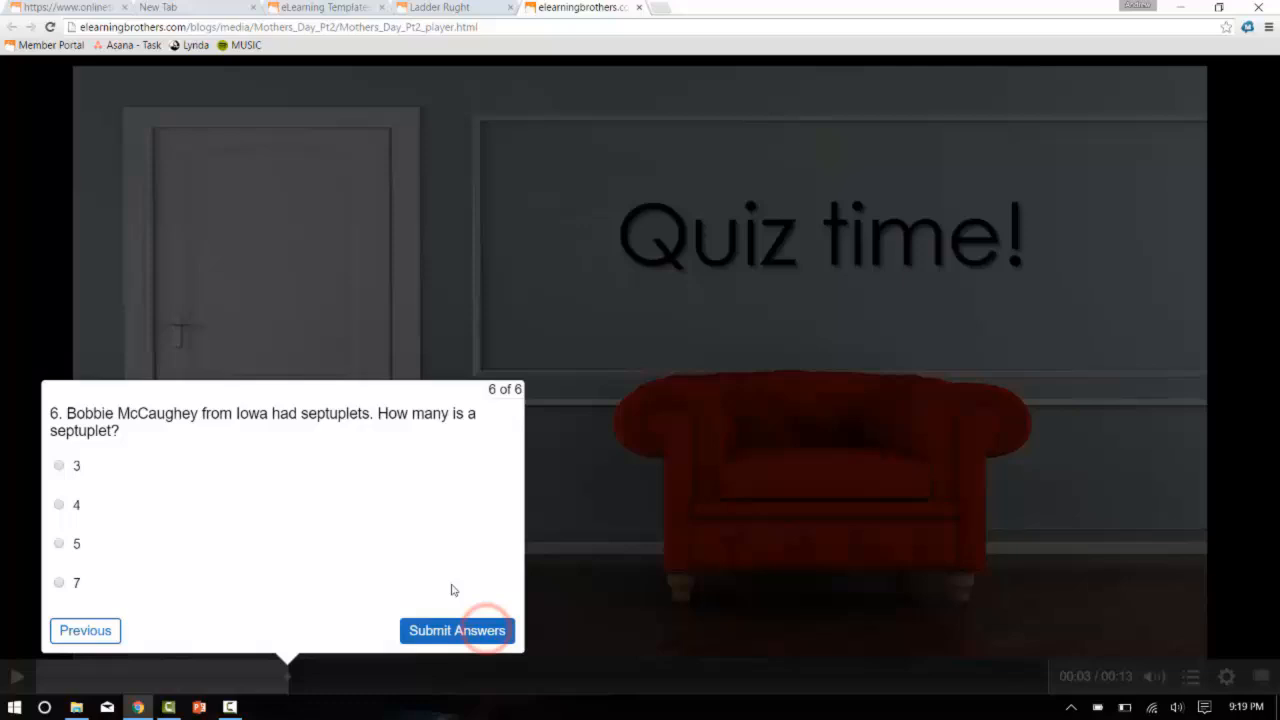
left_click(58, 584)
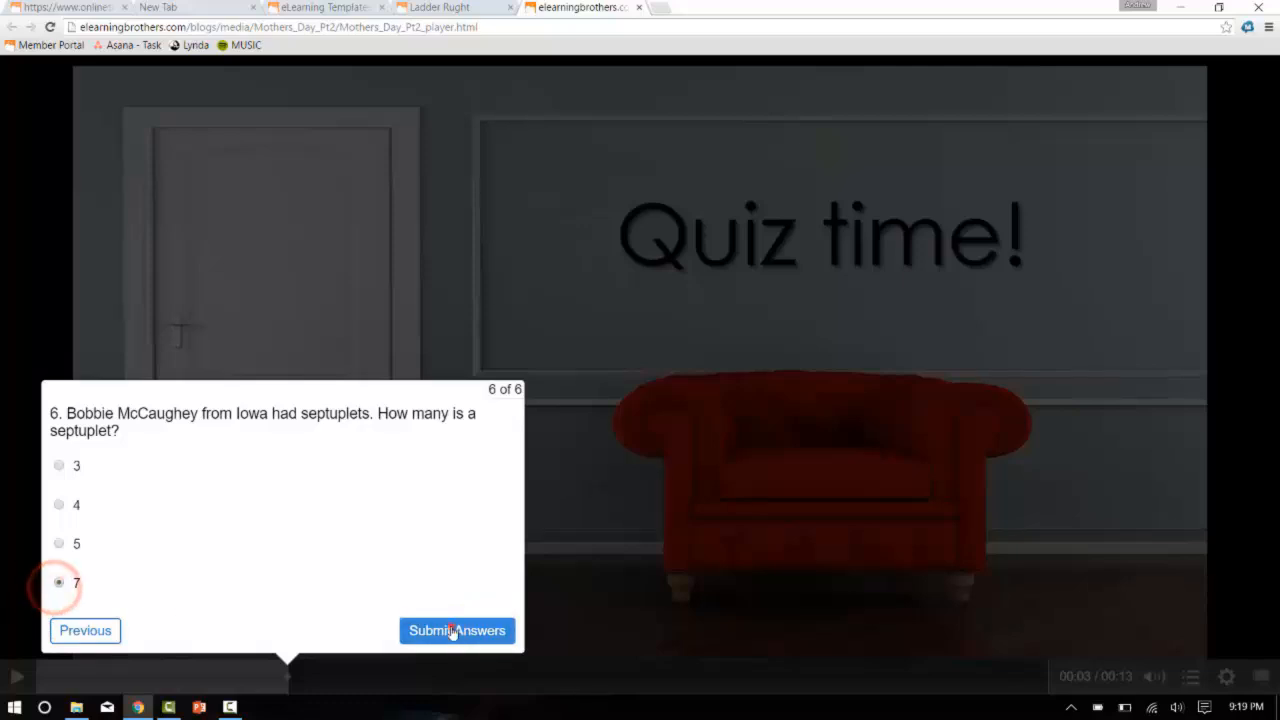
left_click(456, 630)
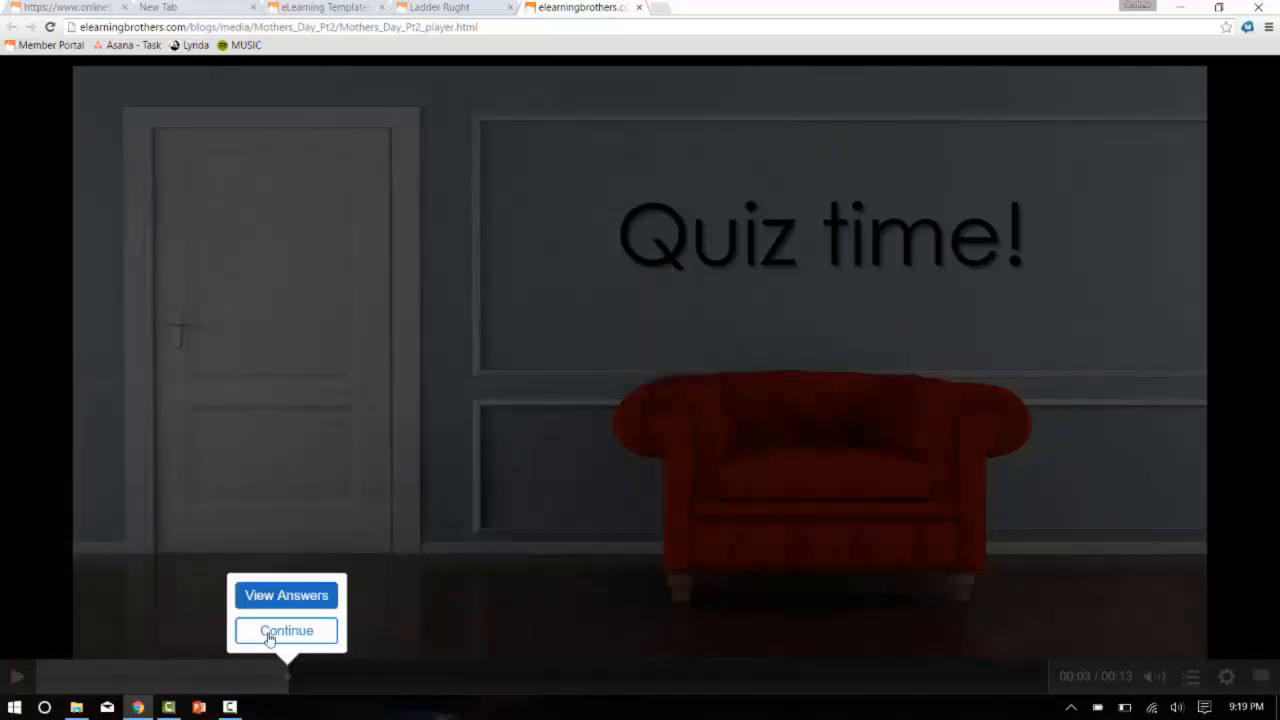
left_click(286, 630)
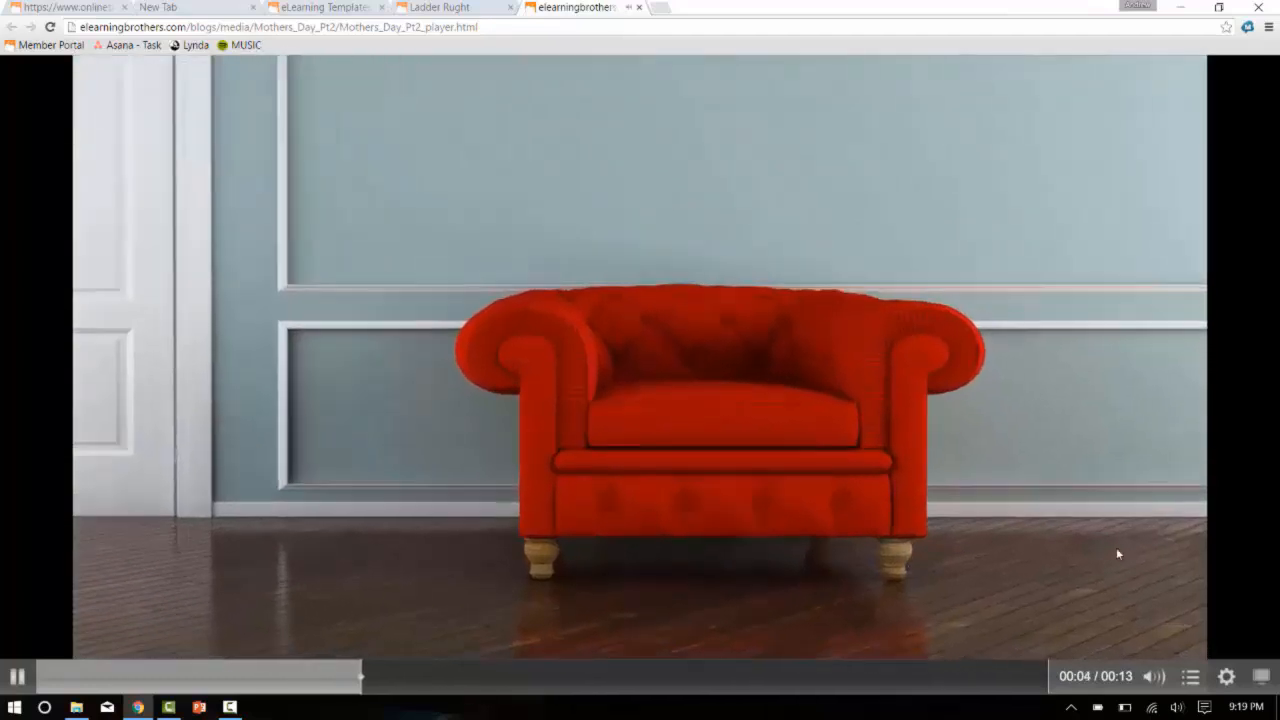